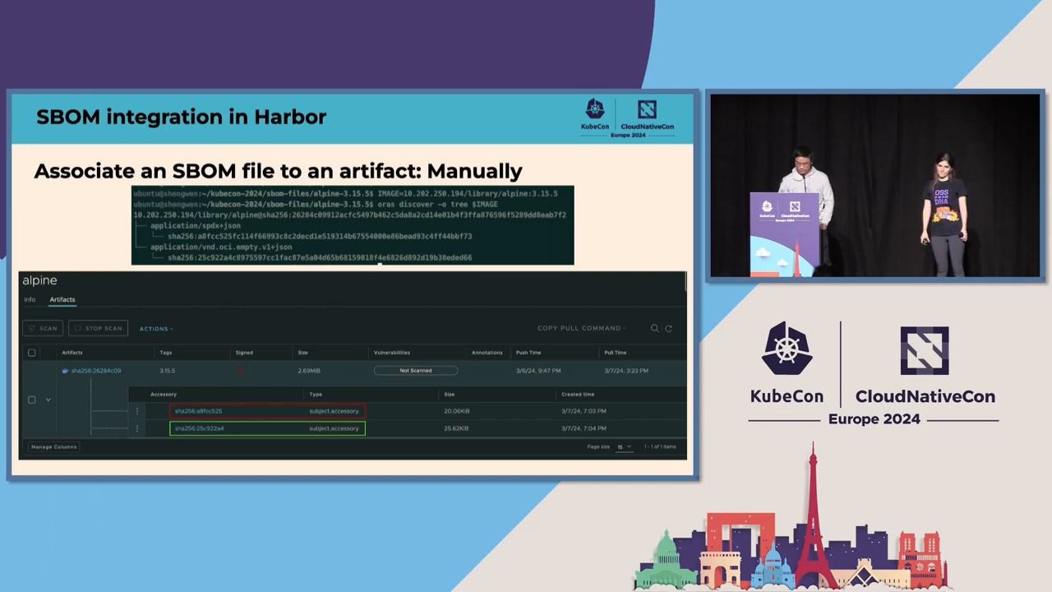
Create a new private Harbor project named dev2 from the projects page
key("right")
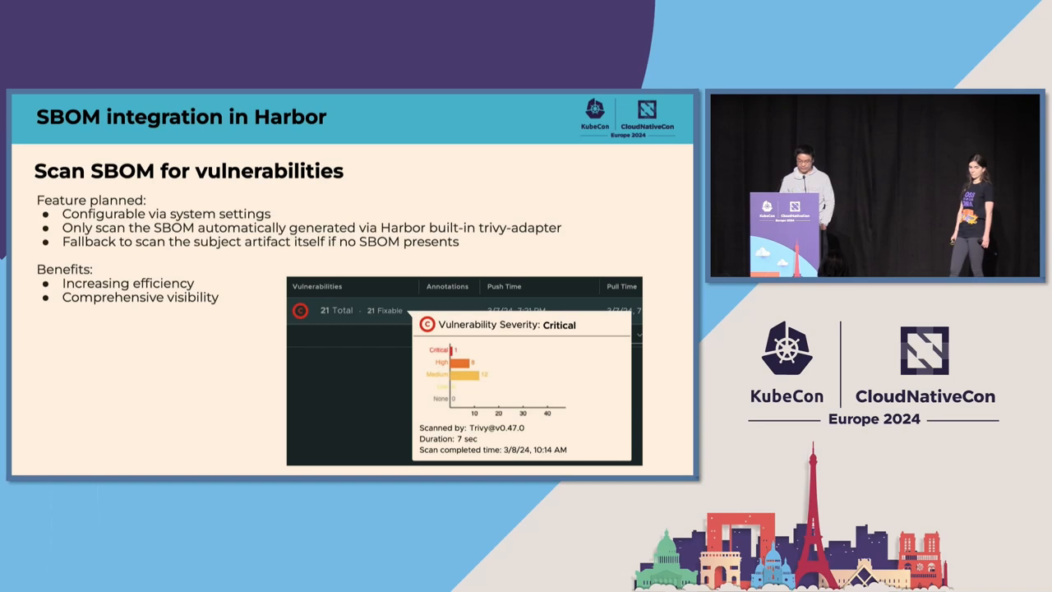
key("Right")
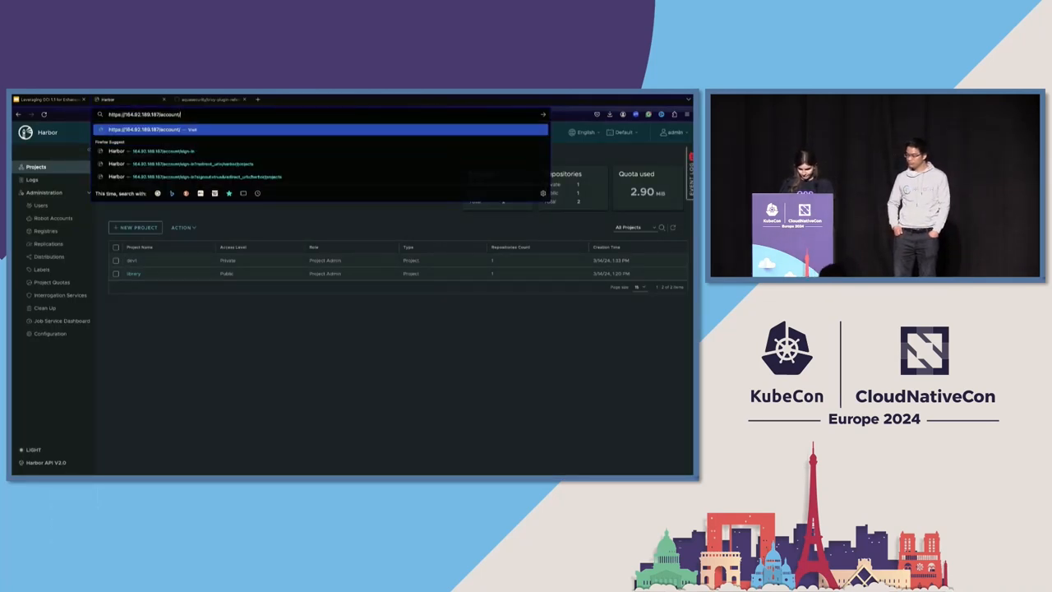
key("Return")
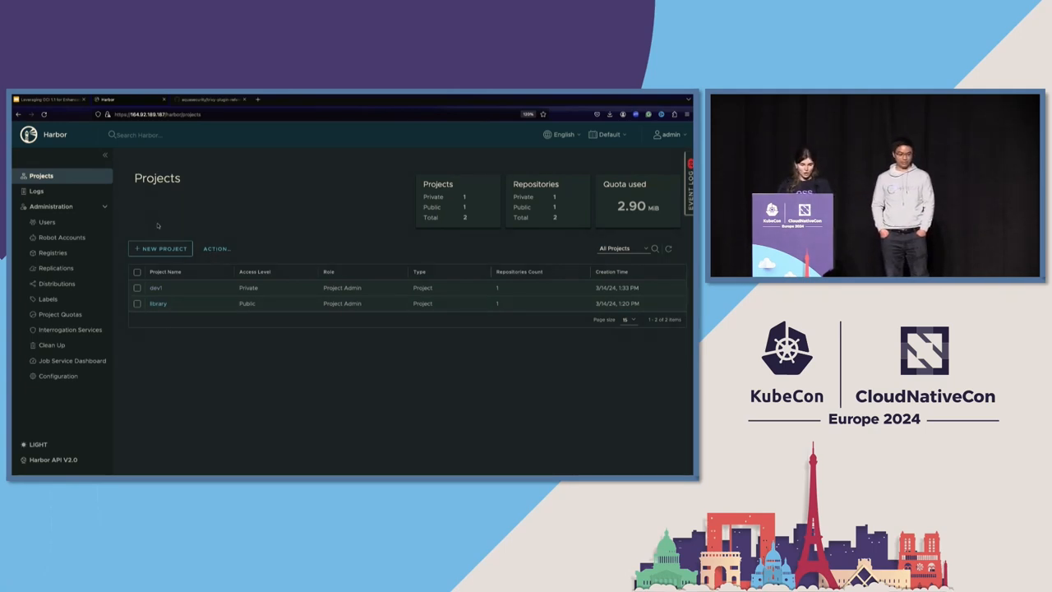
mouse_move(237, 187)
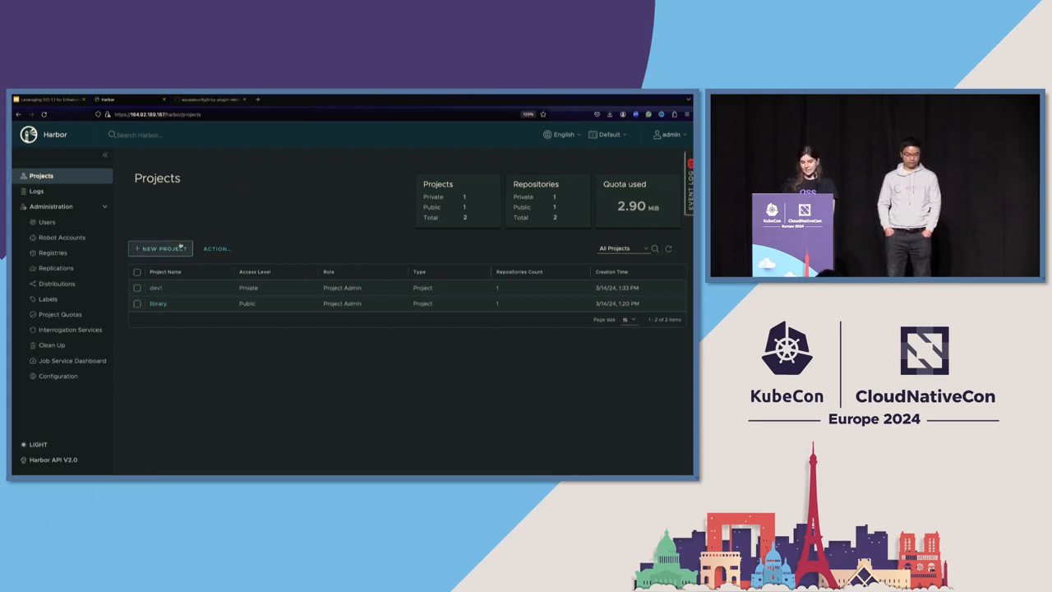
left_click(161, 248)
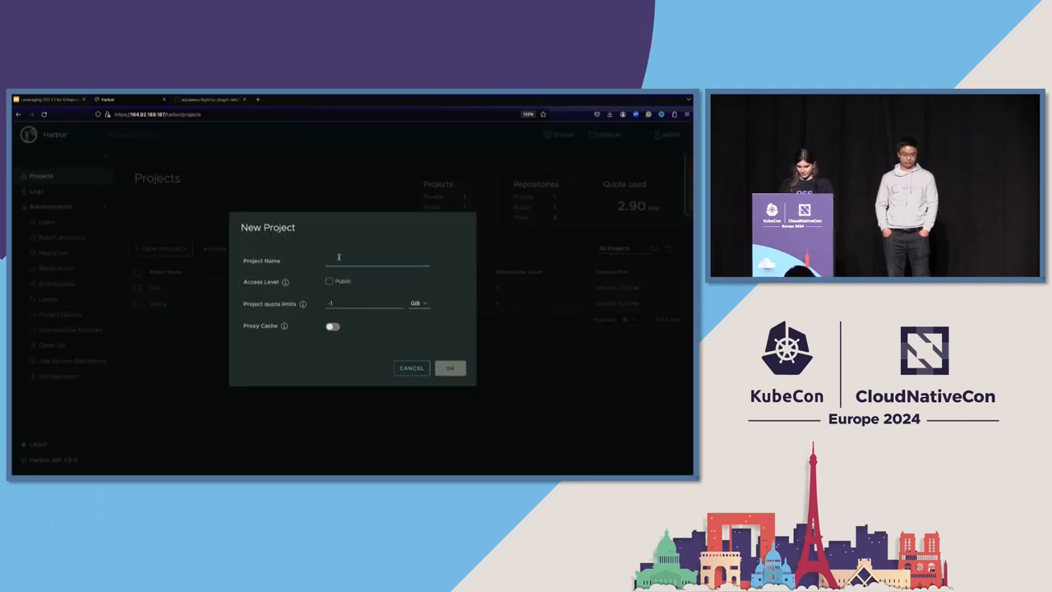
type("dev2")
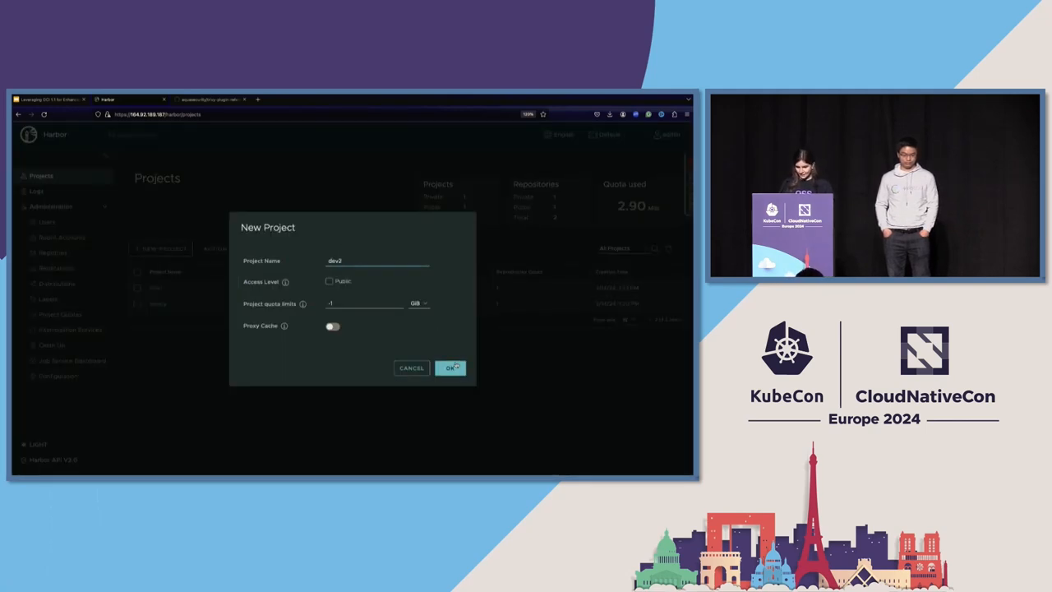
left_click(450, 368)
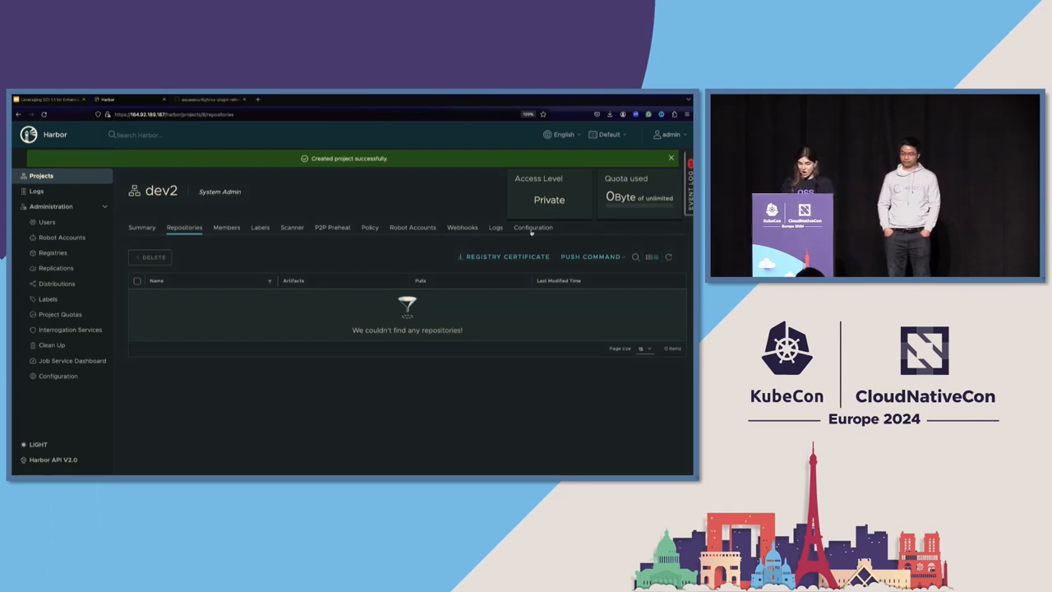
Enable 'Automatically generate SBOM on push' in dev2's configuration and save it
left_click(532, 227)
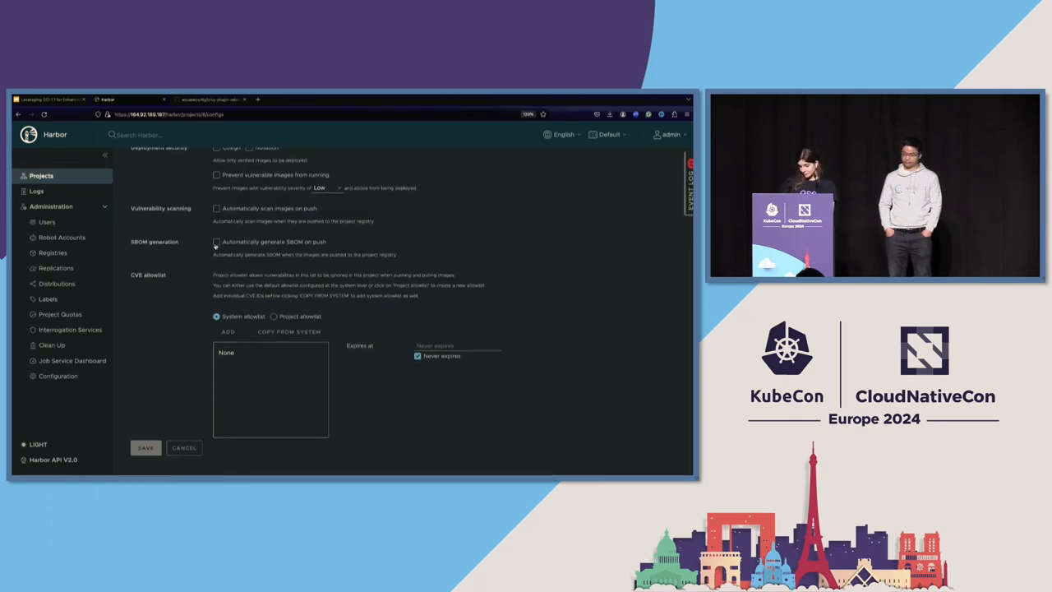
left_click(217, 242)
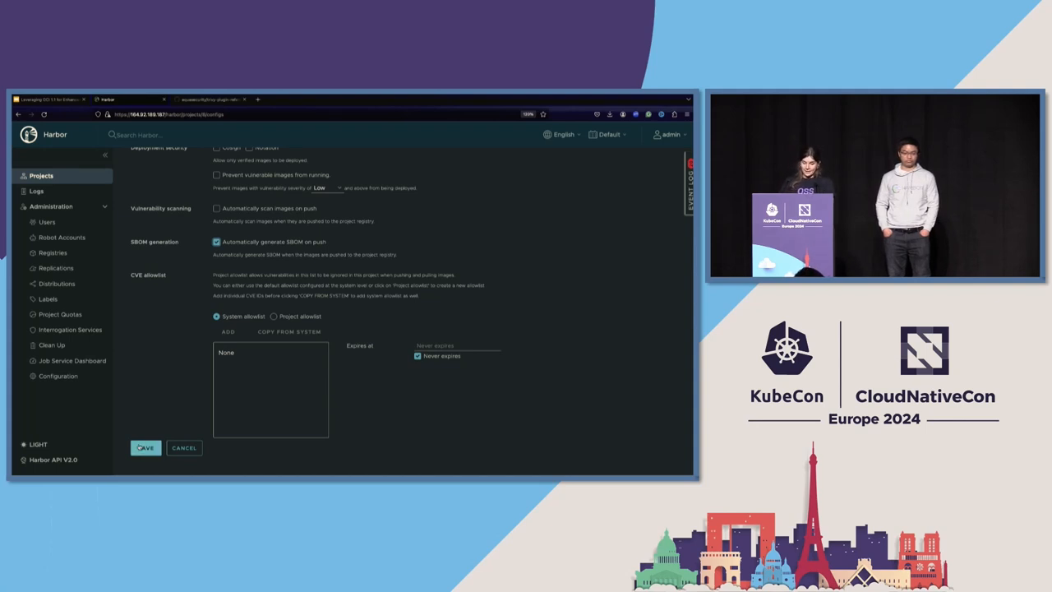
left_click(144, 447)
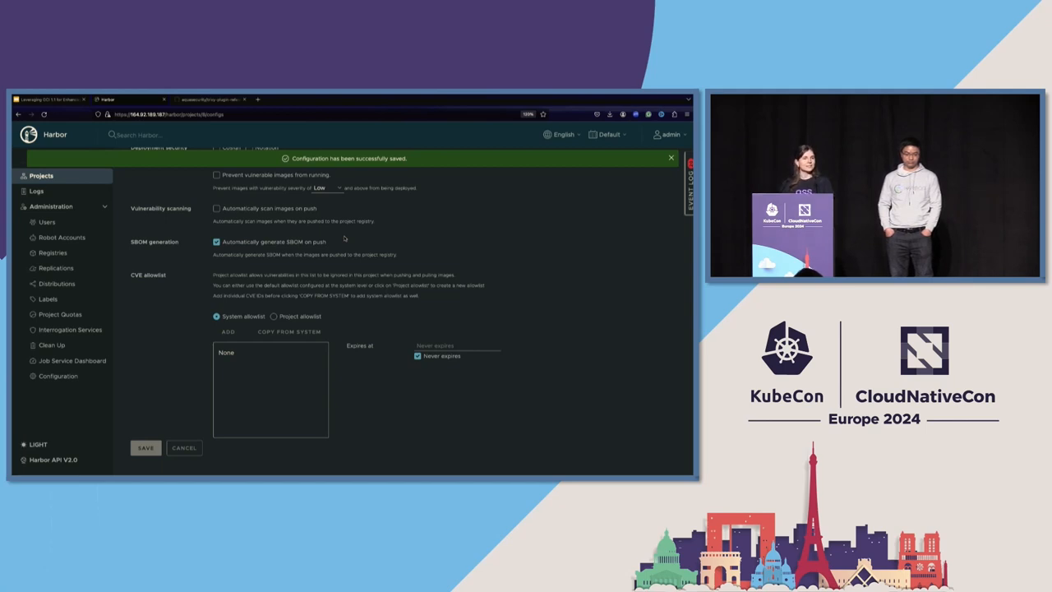
left_click(670, 158)
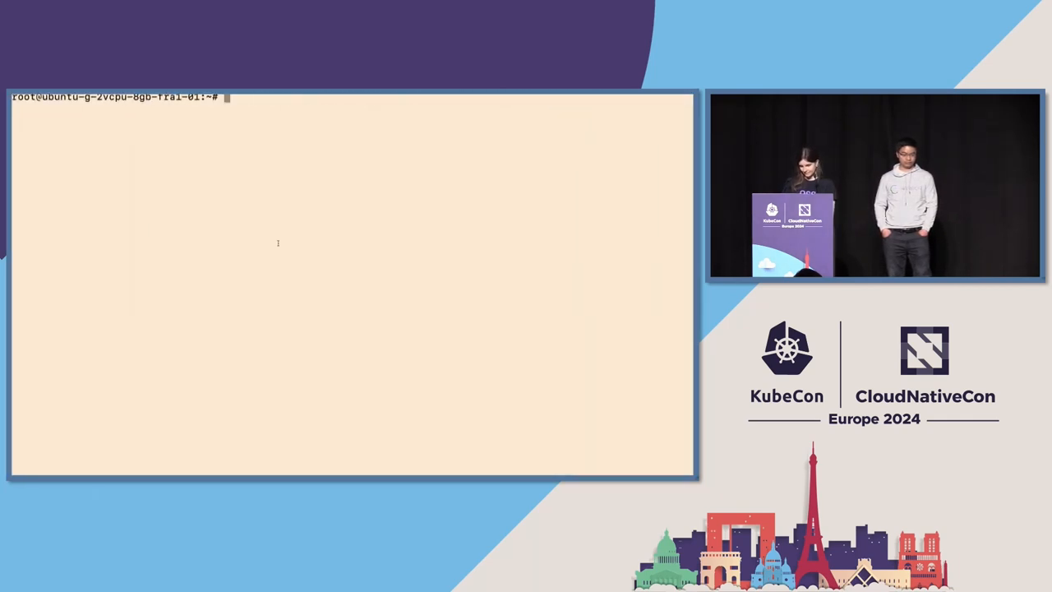
Pull alpine:3.15.5, list images, and tag it as 164.92.189.187/dev2/alpine:3.15.5
type("docker pull alpine:3.15.5")
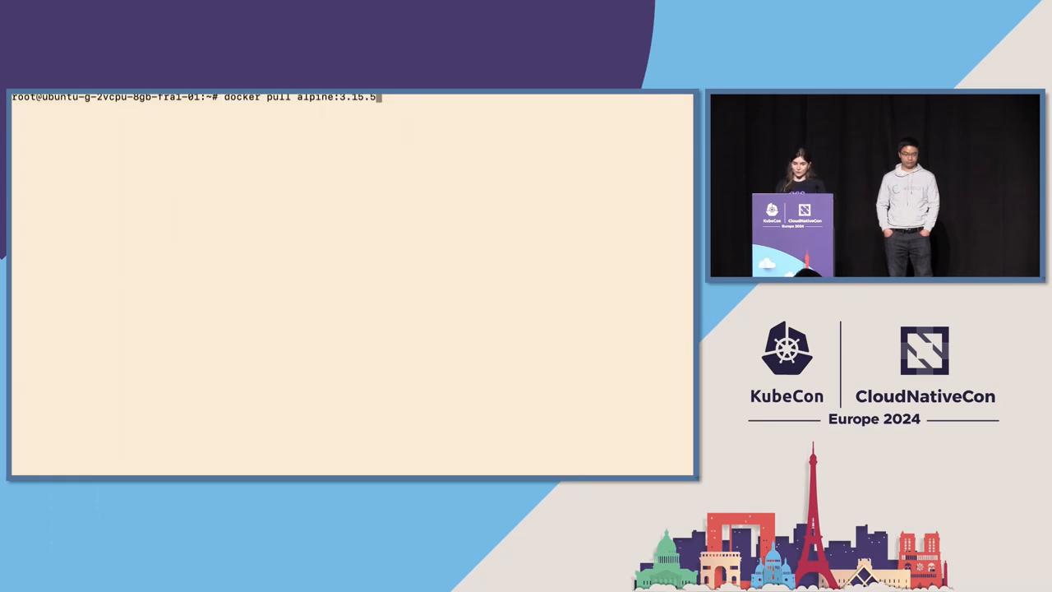
key("Return")
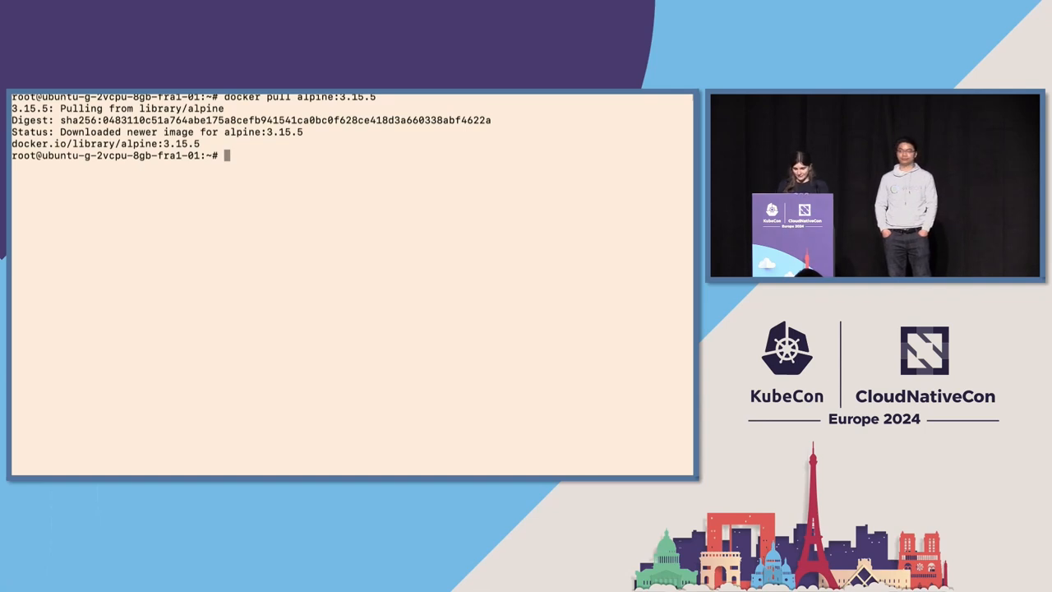
type("docker image ls")
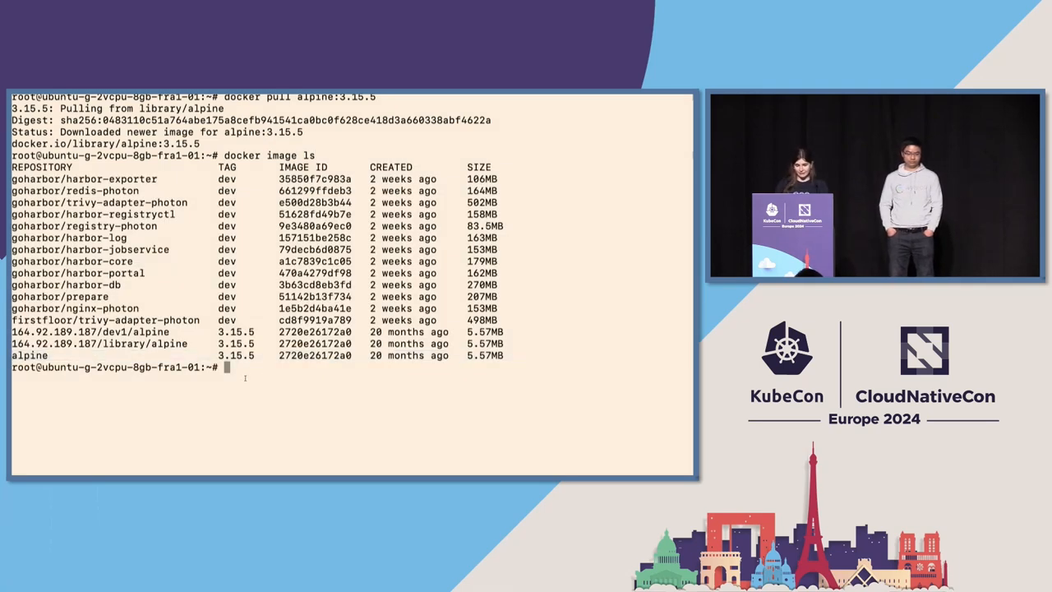
type("clea")
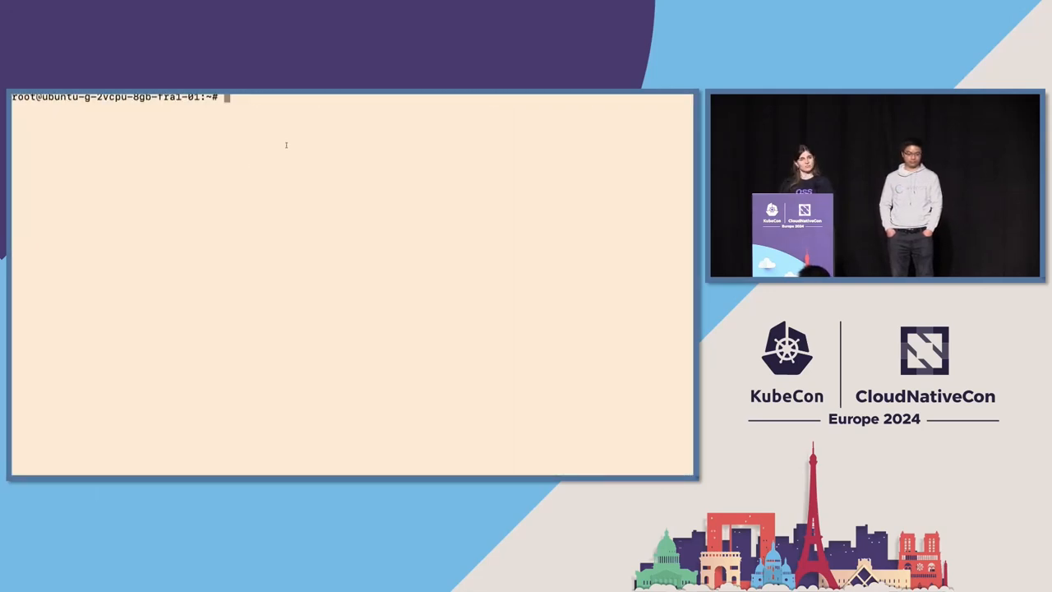
type("docker image tag alpine:3.15.5 164.92.189.187/dev2/alpine:3.15.5")
type("docker push 164.92.189.187/dev2/alpine:3.15.5")
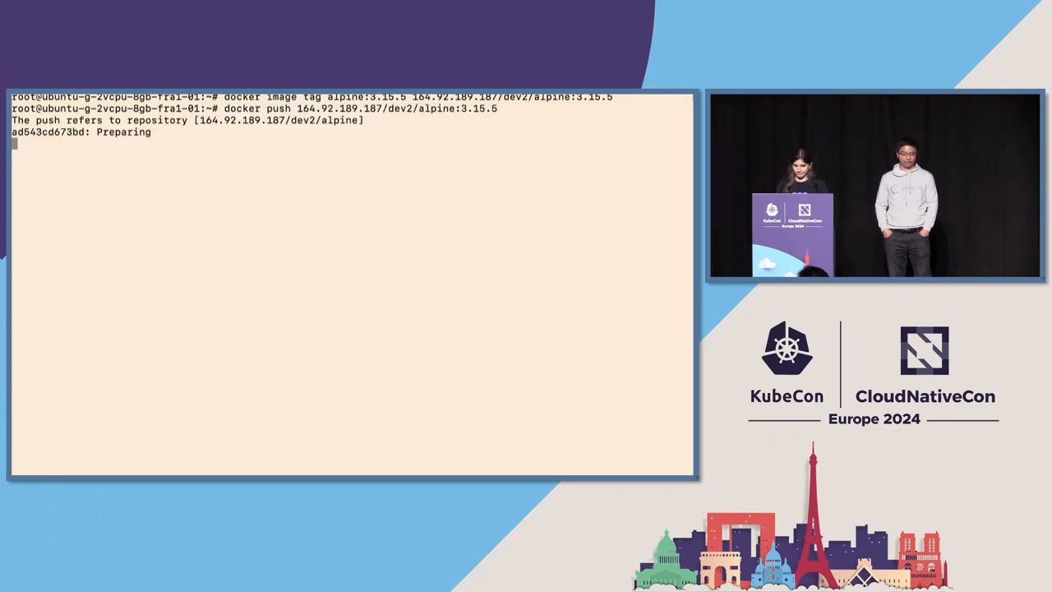
mouse_move(317, 279)
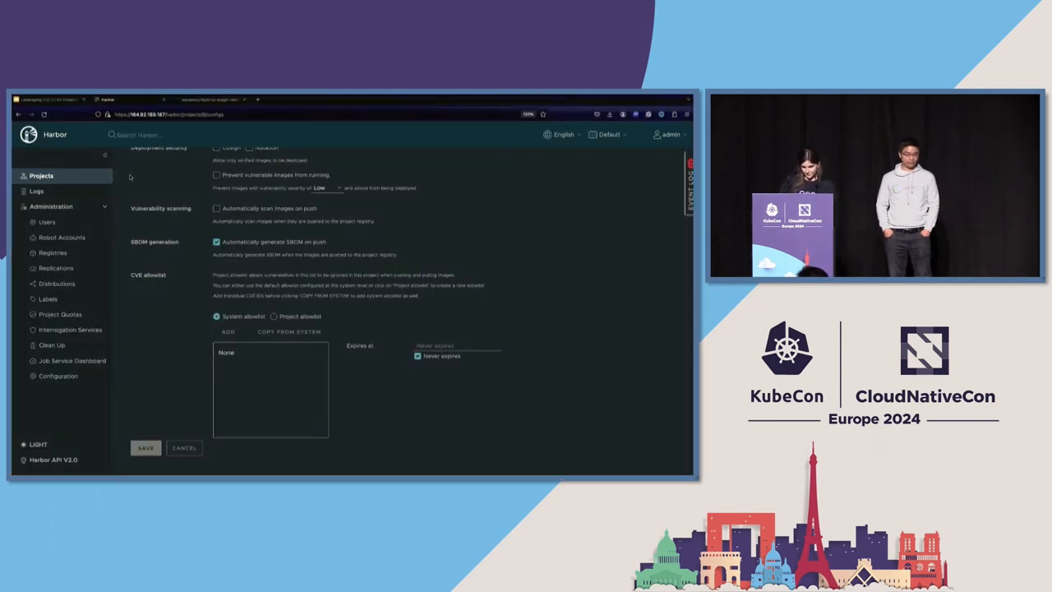
Return to the Harbor projects list and check dev2's repositories
left_click(41, 175)
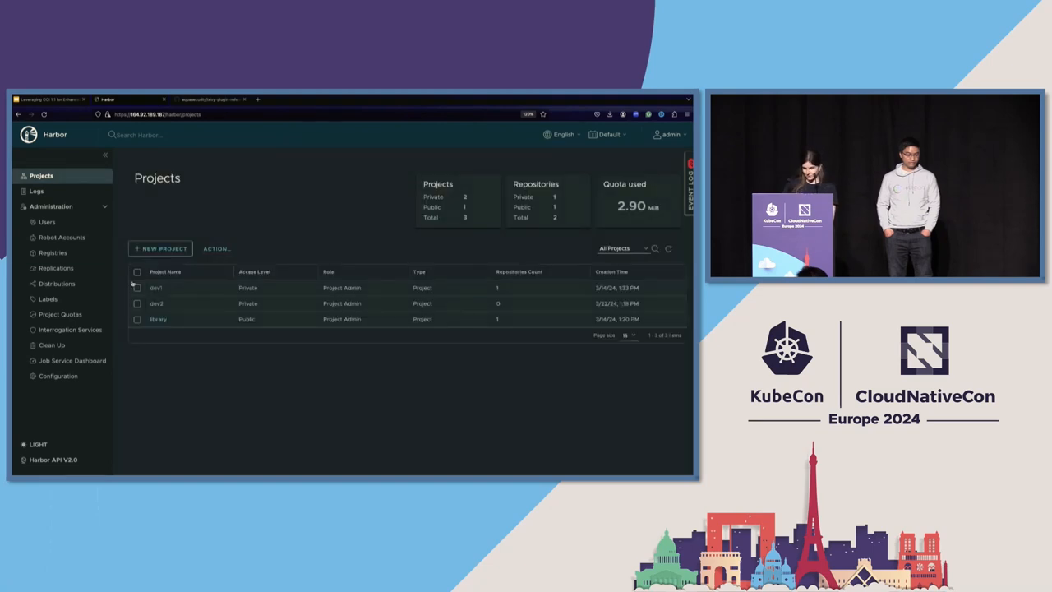
left_click(156, 302)
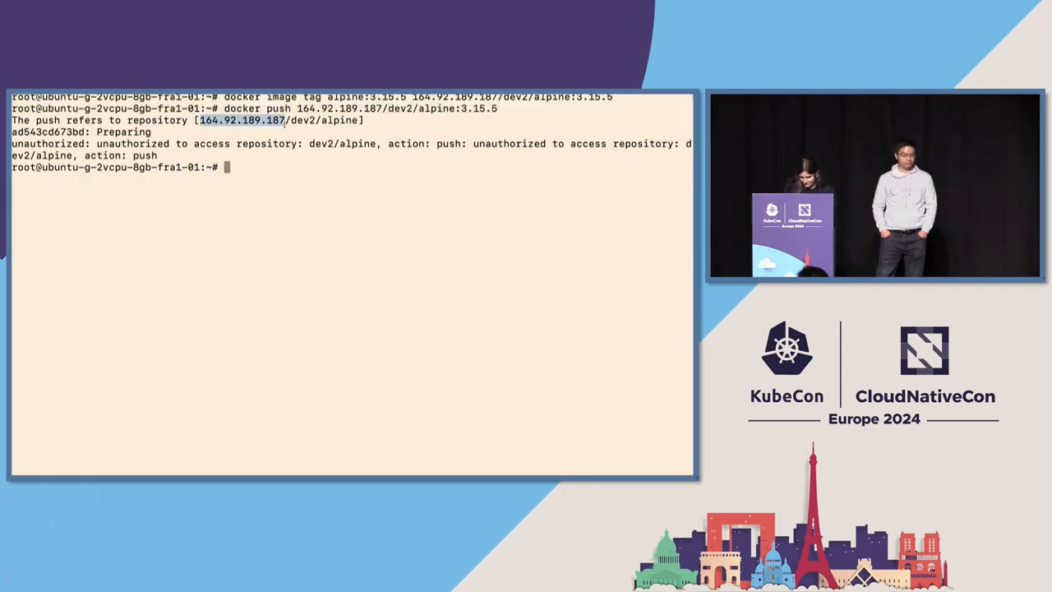
Run docker login 164.92.189.187 as admin with the password; rejected as unauthorized
type("docker")
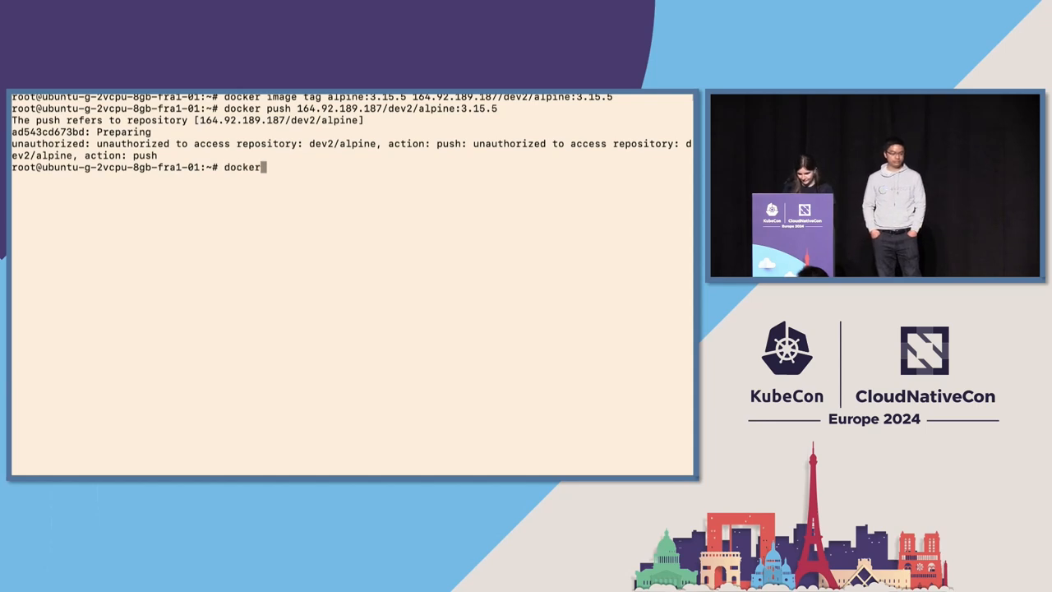
type("lo")
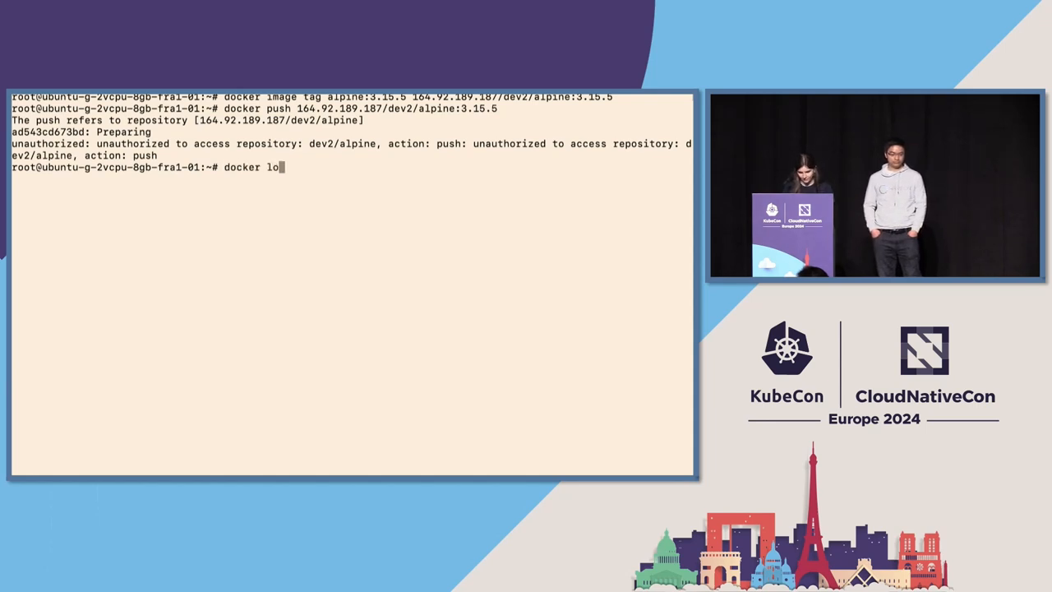
type("gin 164.92.189.187")
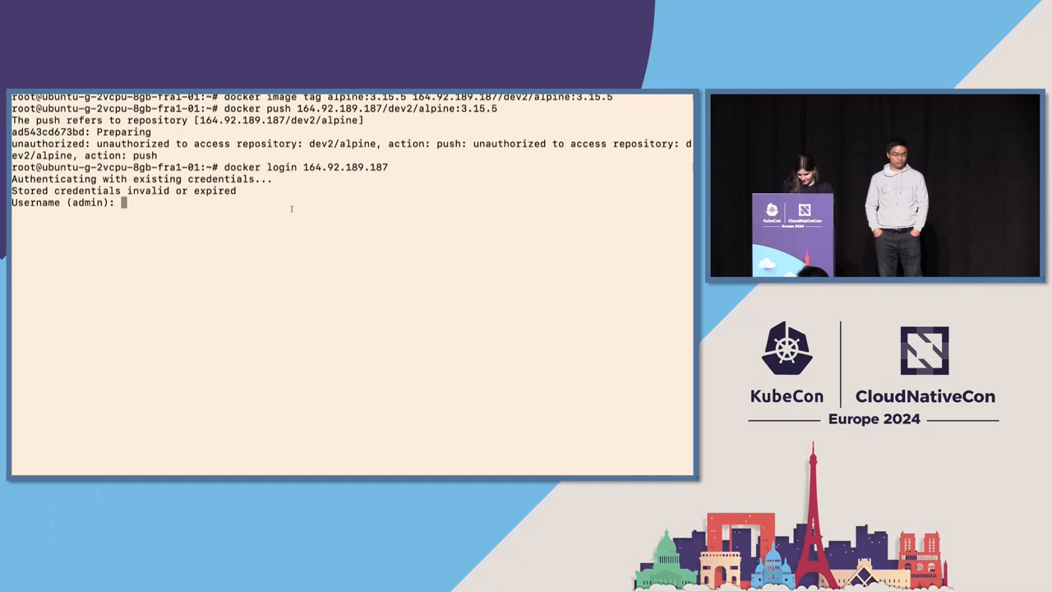
type("1Harb")
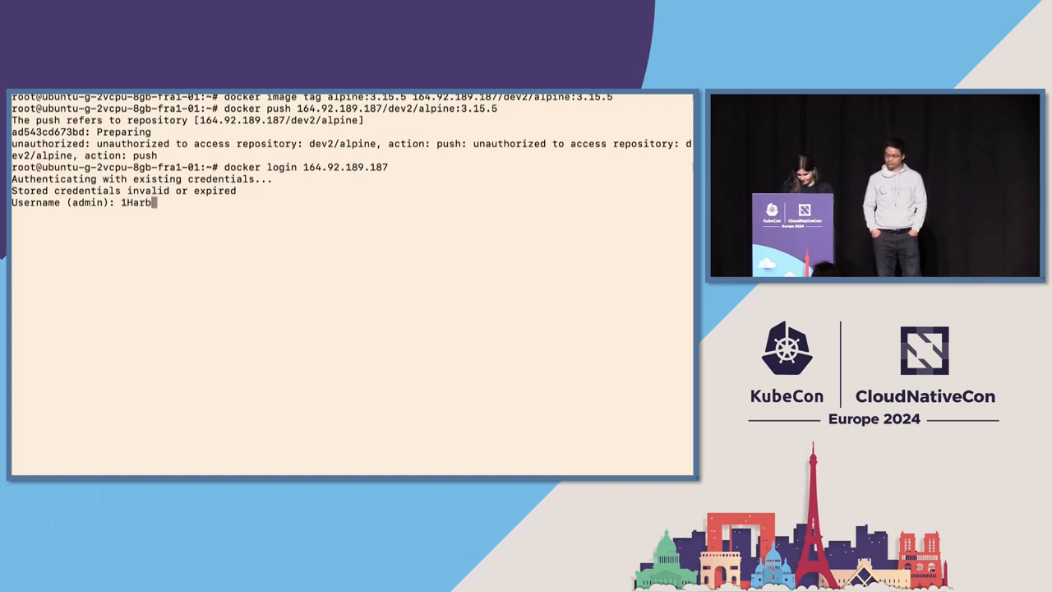
type("o")
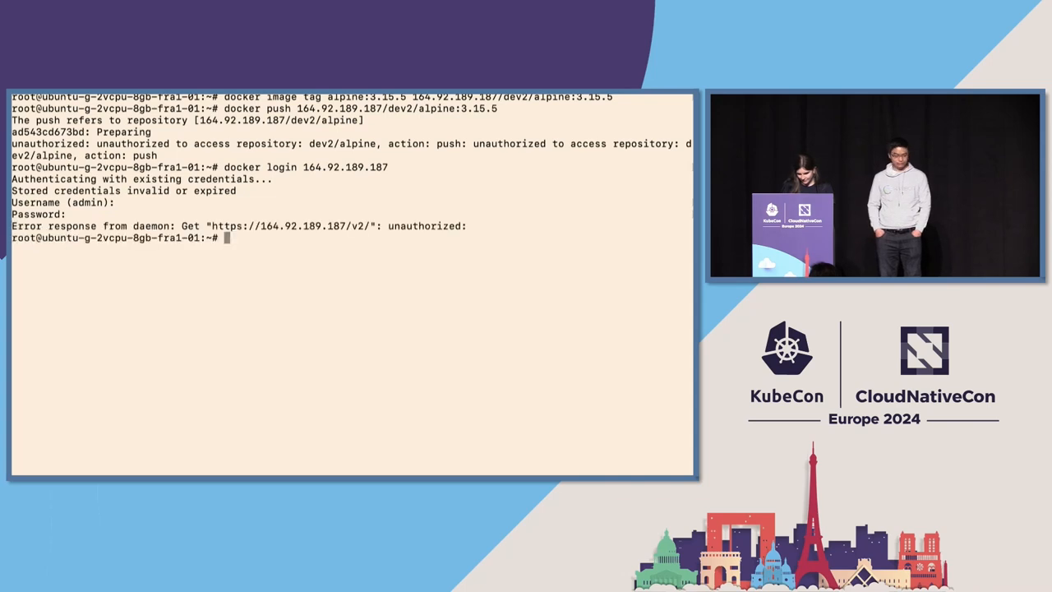
type("docker login 164.92.189.187")
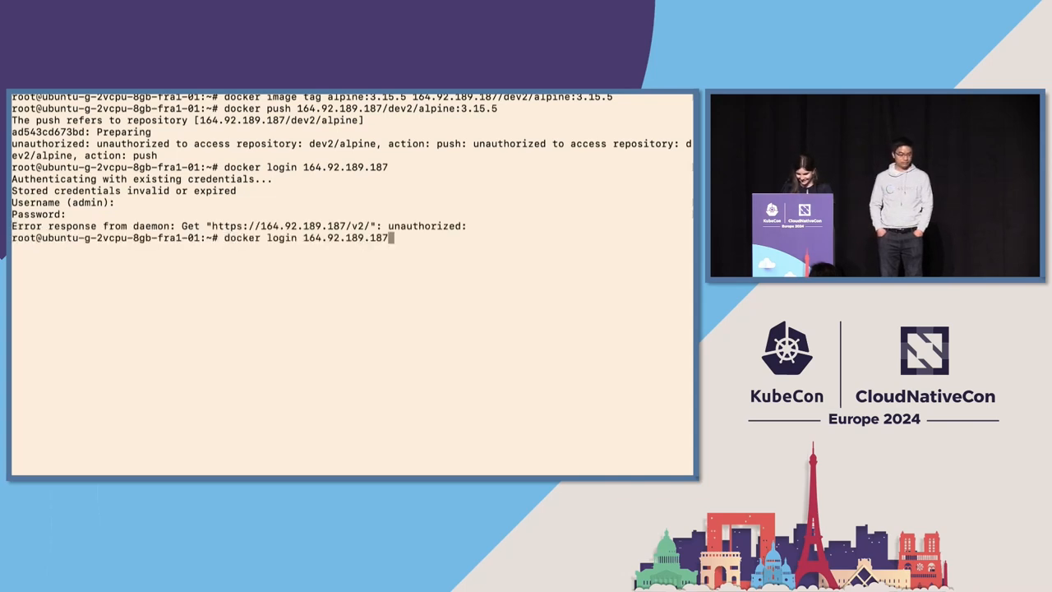
key("Return")
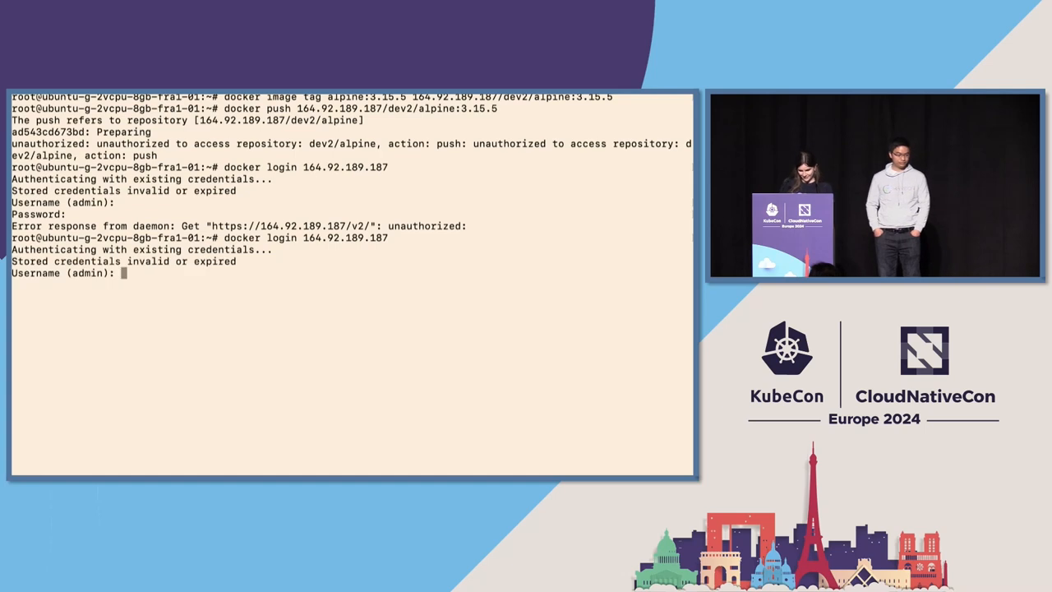
key("Return")
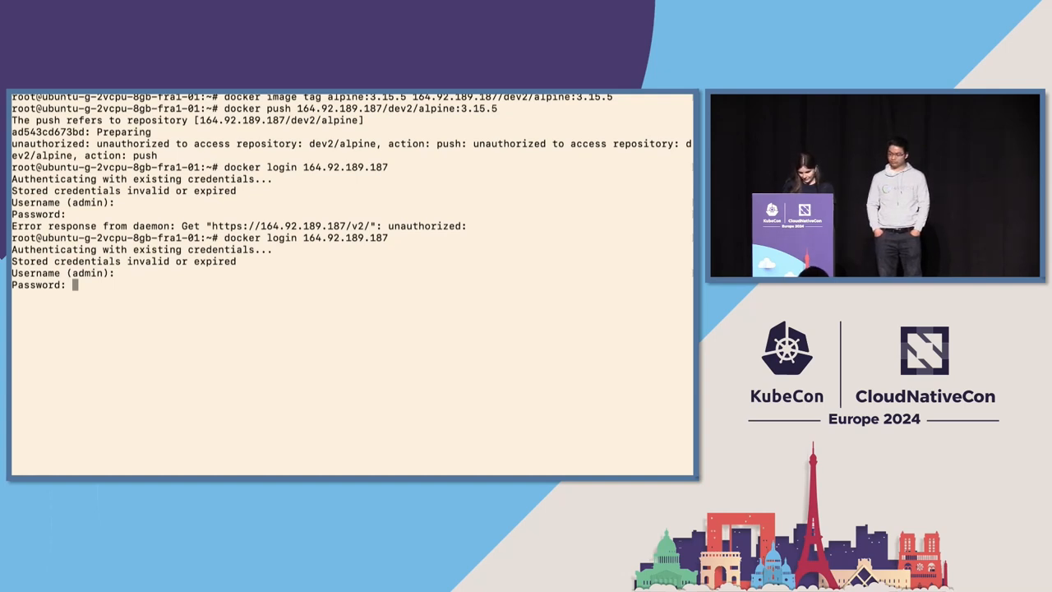
key("Return")
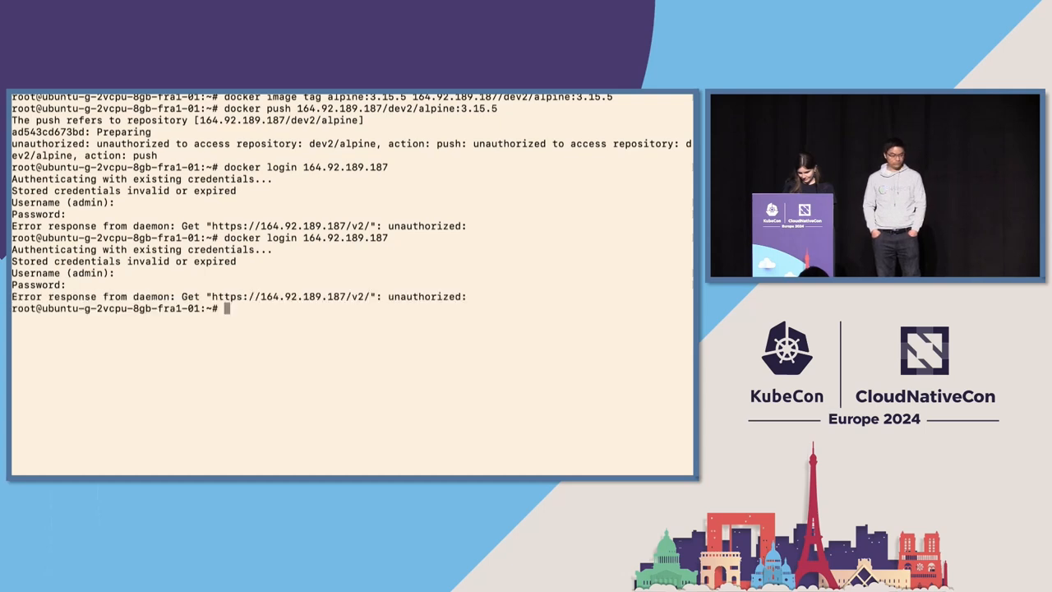
Retry the registry login, clear the terminal, and return to dev2's repositories in Harbor
key("Return")
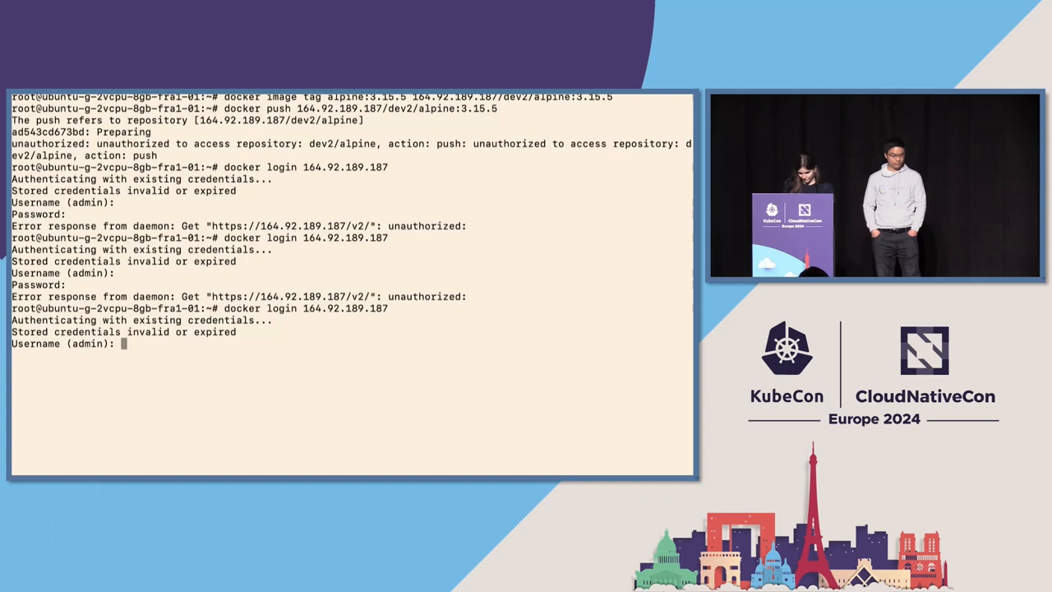
type("Harbor")
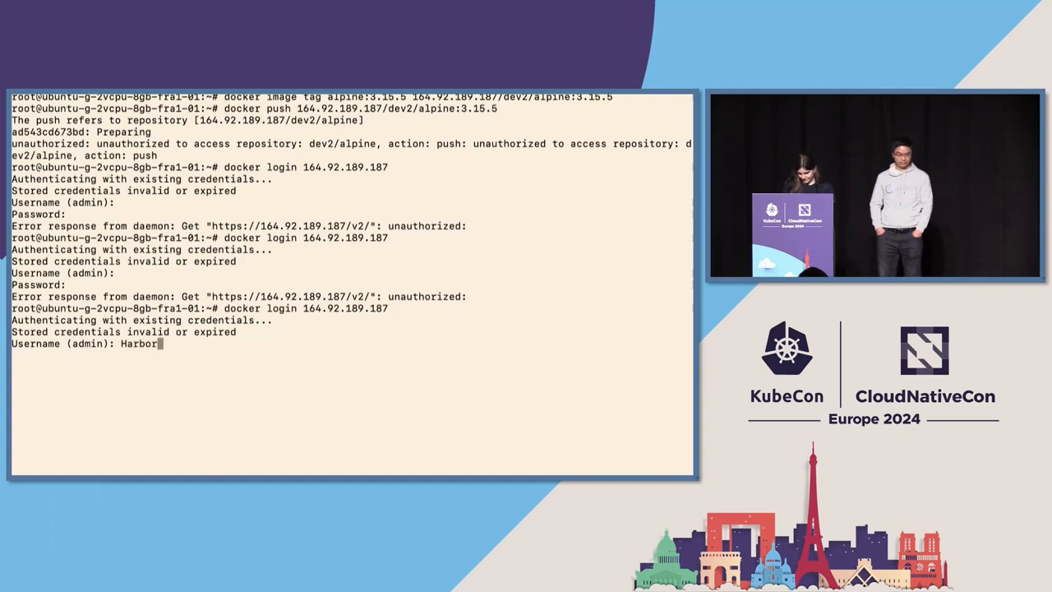
key("Return")
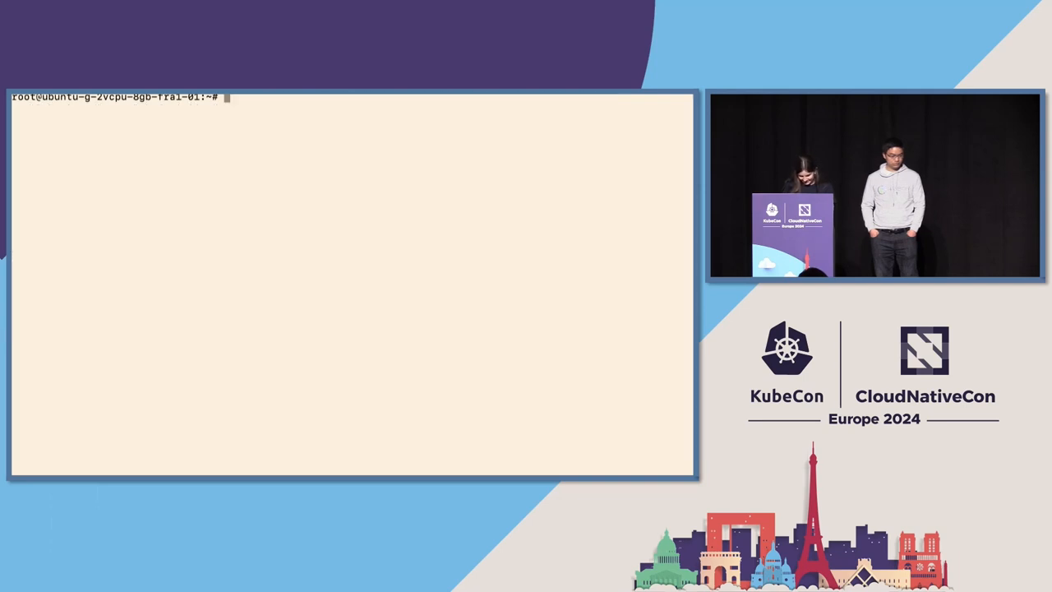
type("docker login 164.92.189.187")
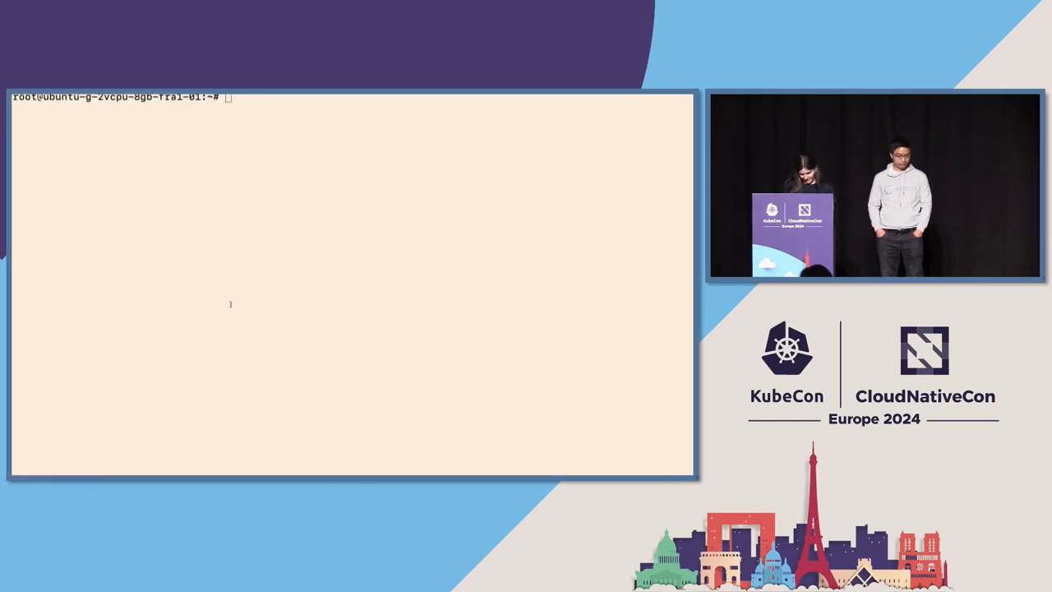
key("Return")
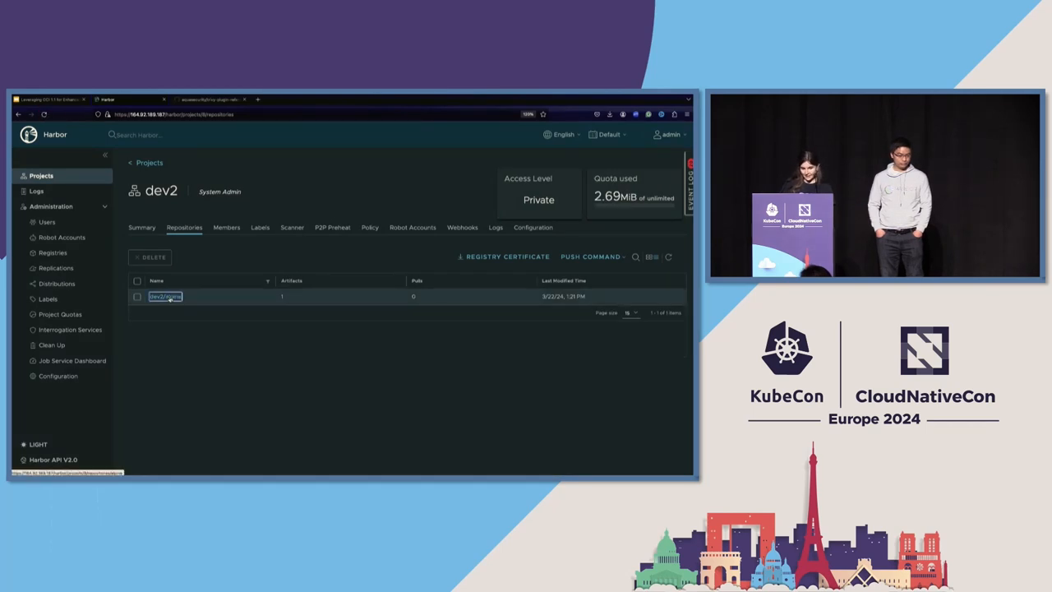
left_click(164, 296)
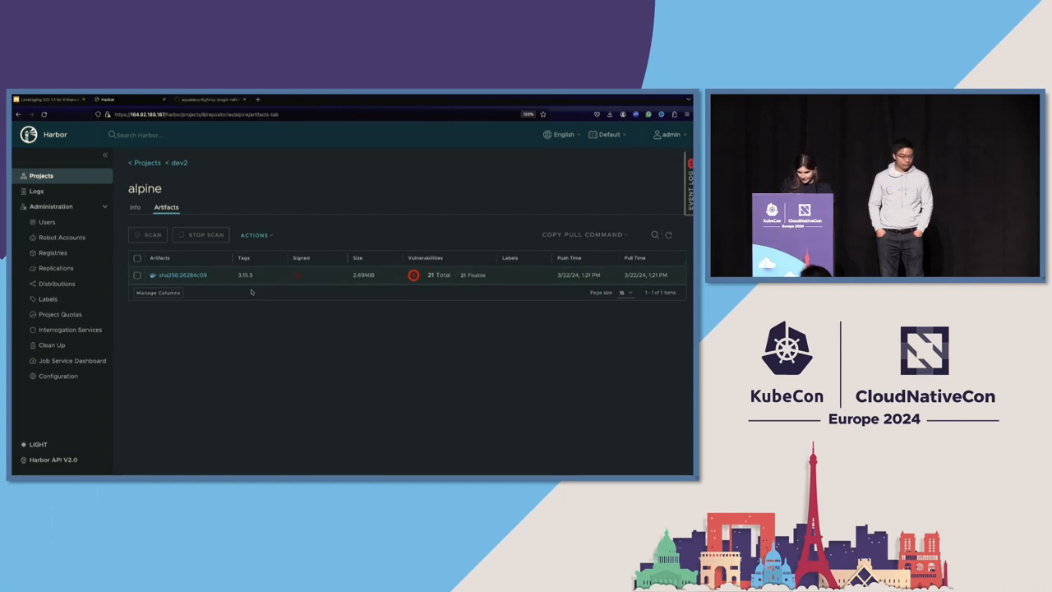
mouse_move(414, 275)
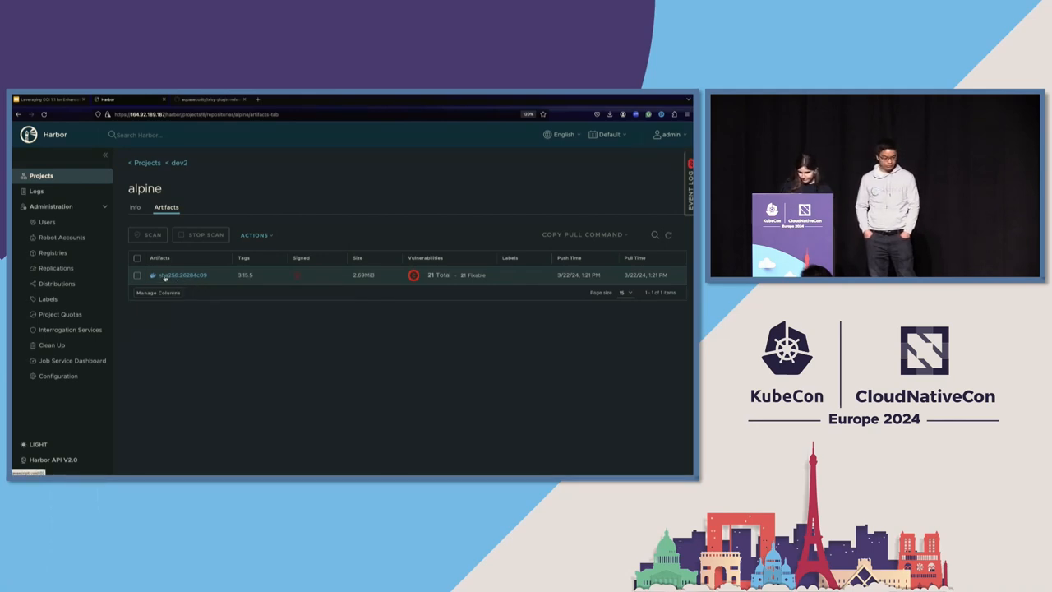
left_click(181, 274)
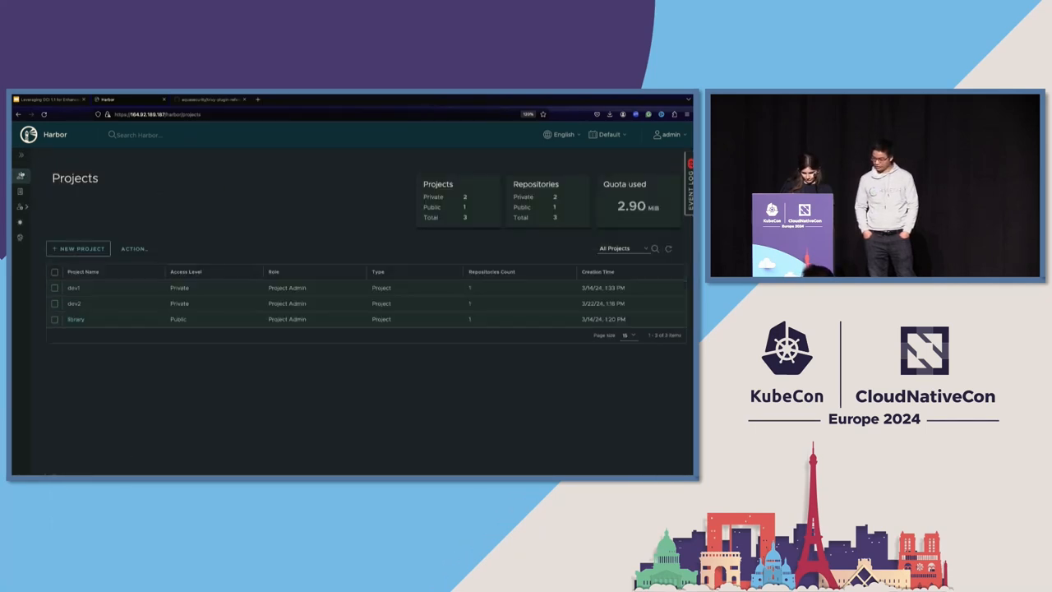
left_click(74, 303)
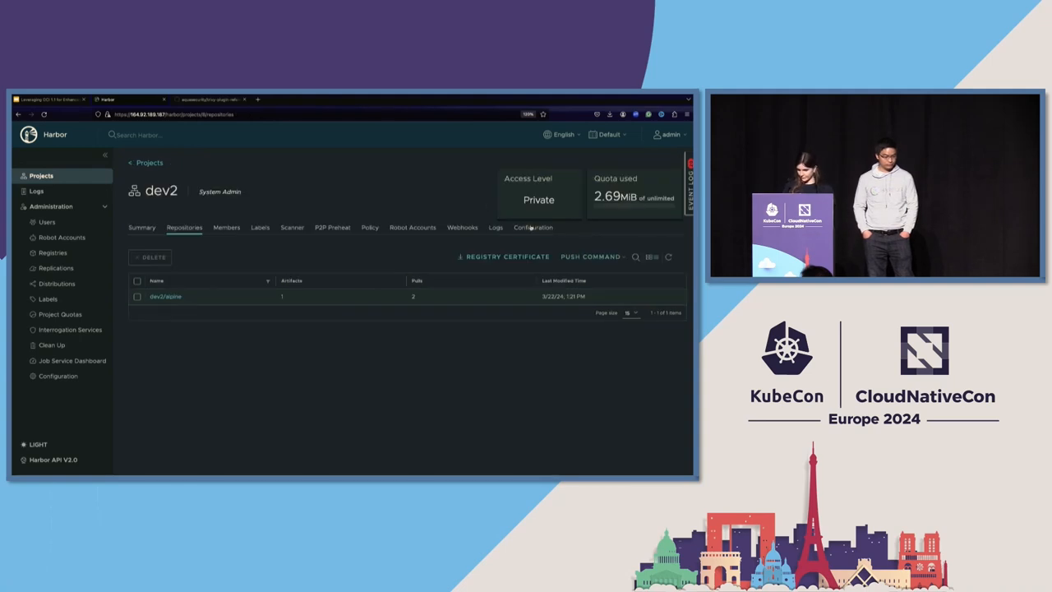
left_click(533, 227)
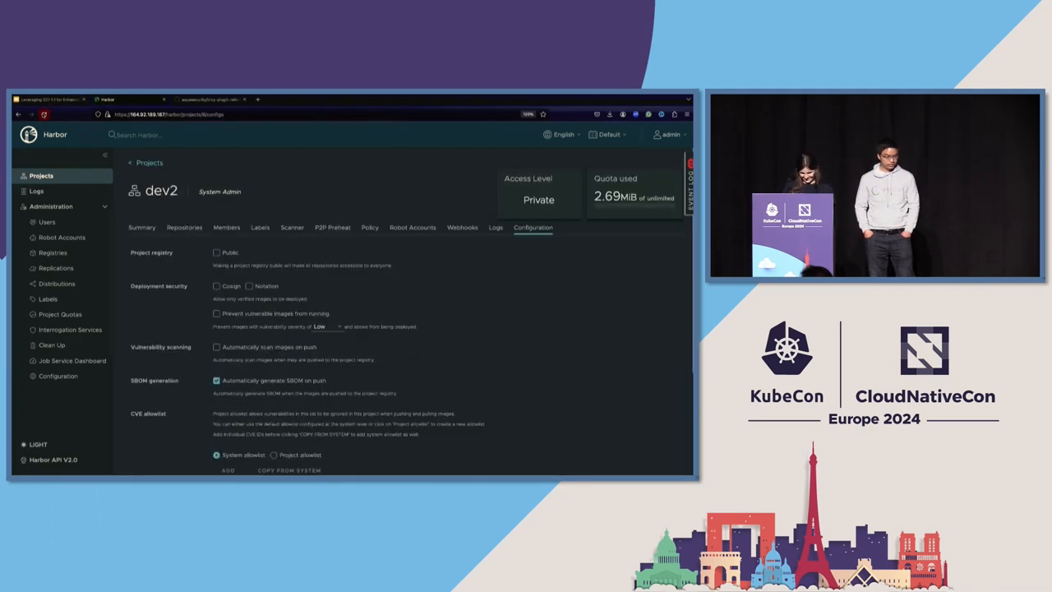
scroll("down", 3)
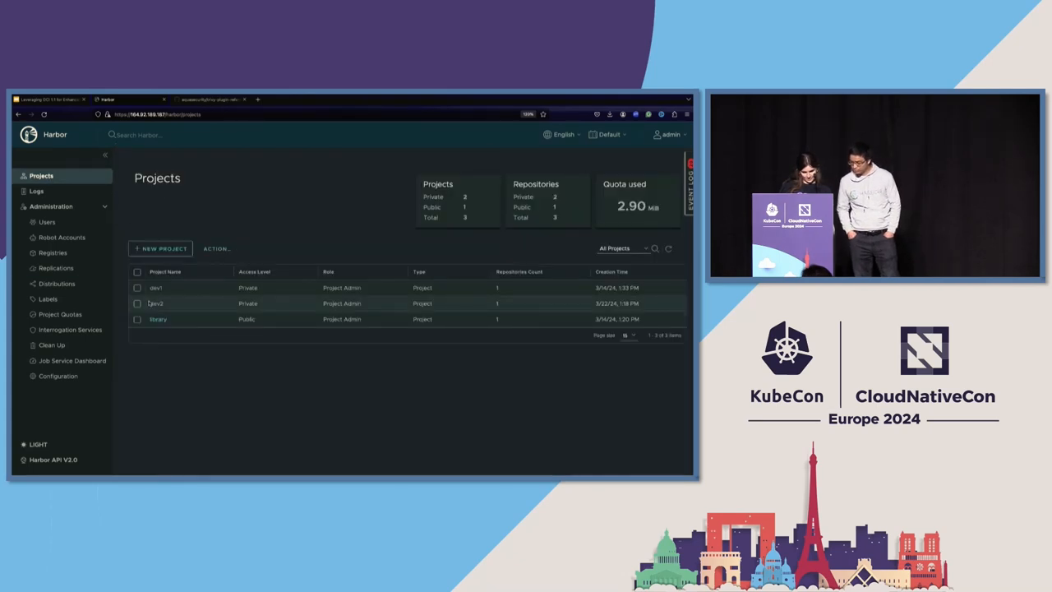
left_click(154, 303)
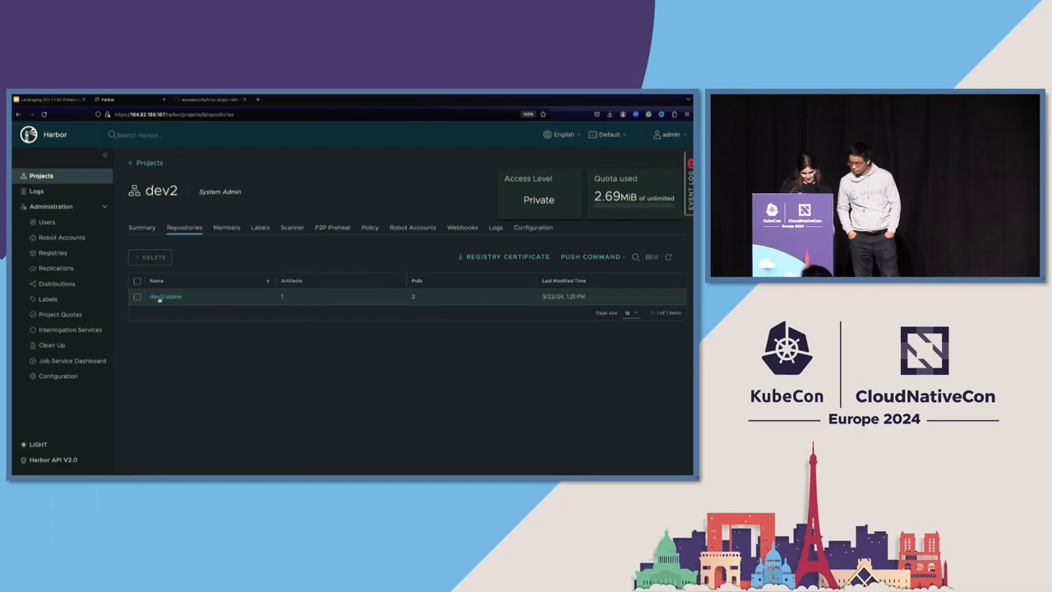
left_click(164, 296)
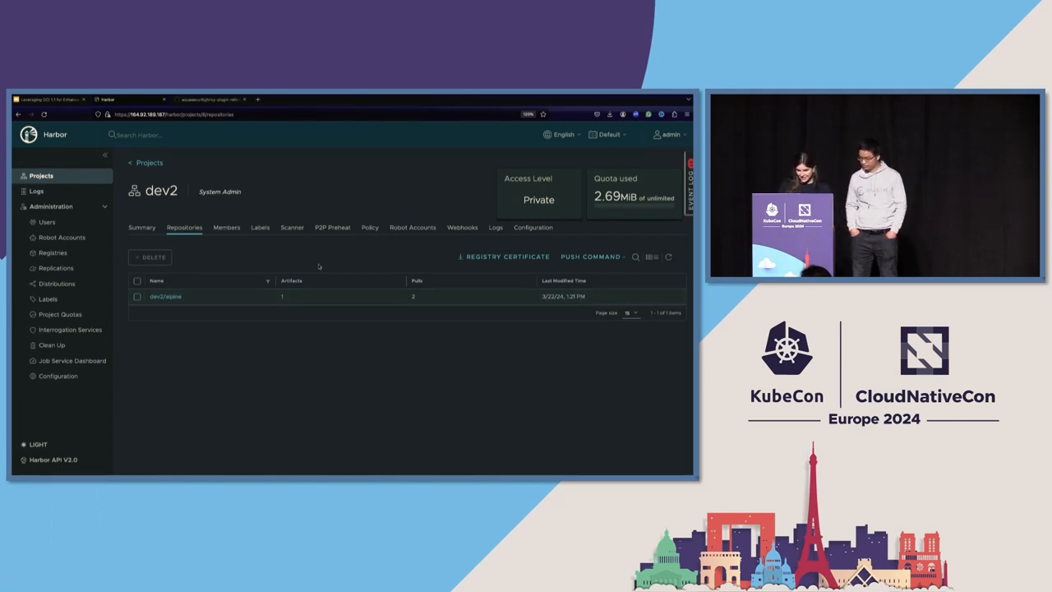
Disable 'Automatically generate SBOM on push' for dev2, save, and go back to Projects
left_click(532, 227)
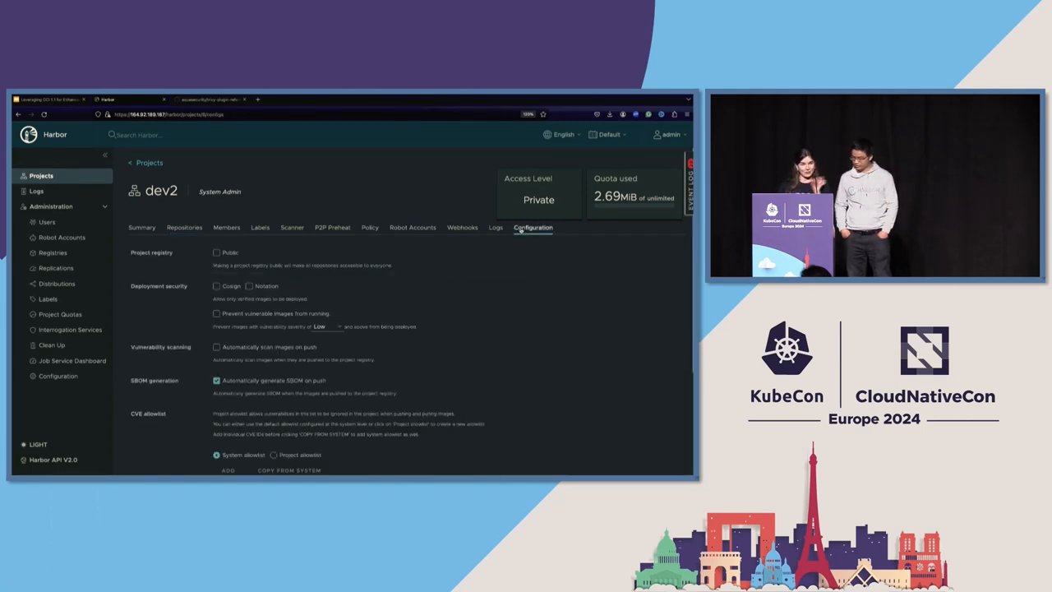
scroll("down", 3)
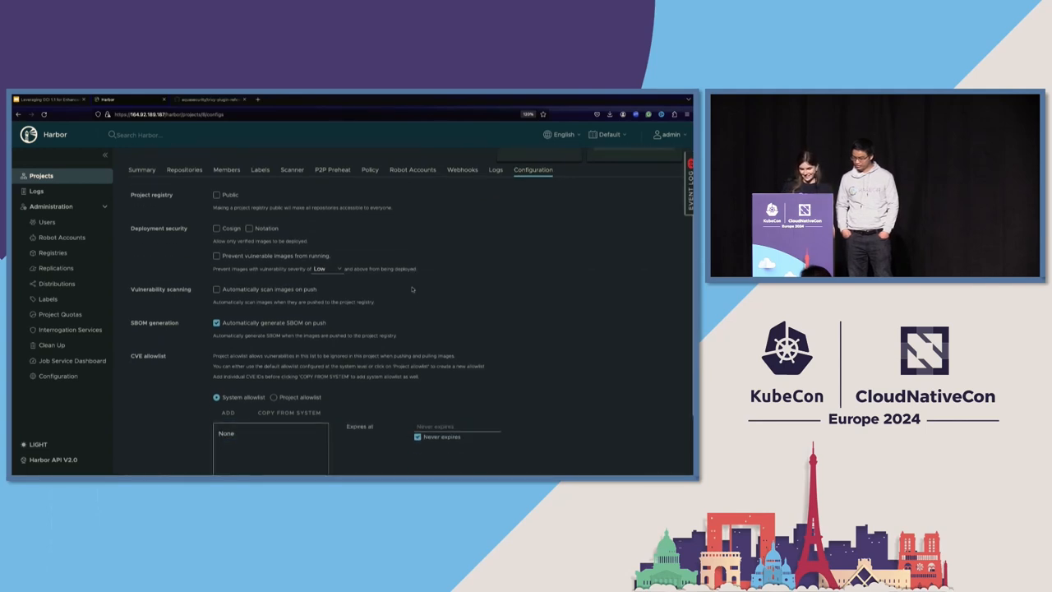
left_click(217, 322)
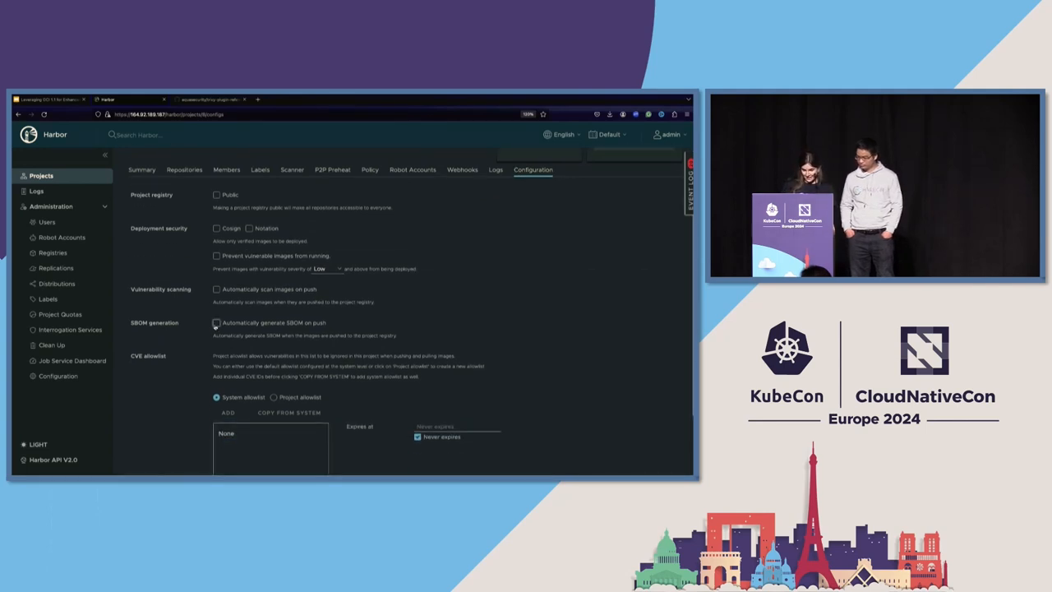
scroll("down", 3)
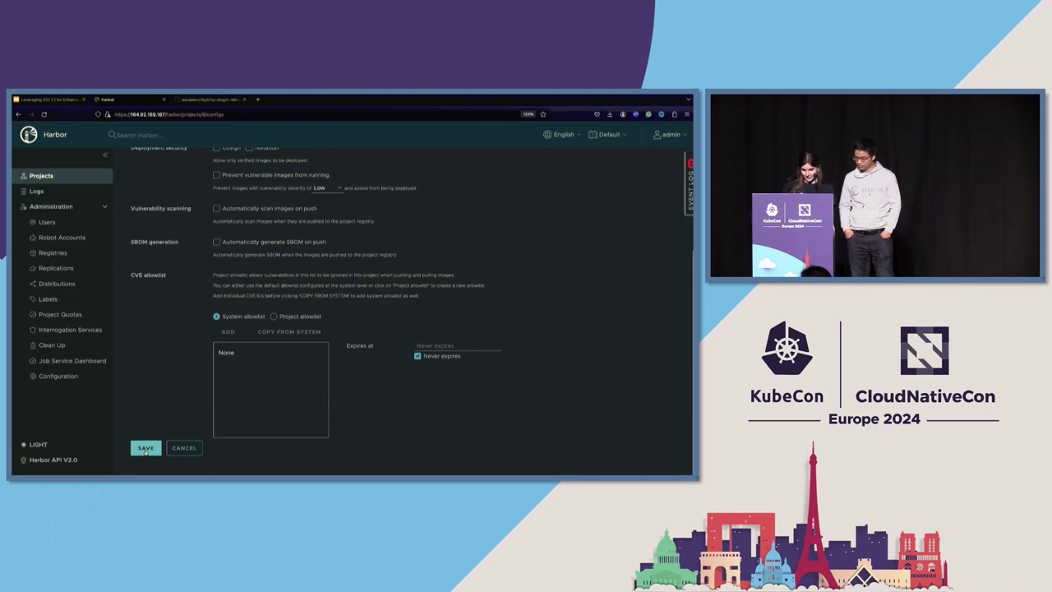
left_click(145, 447)
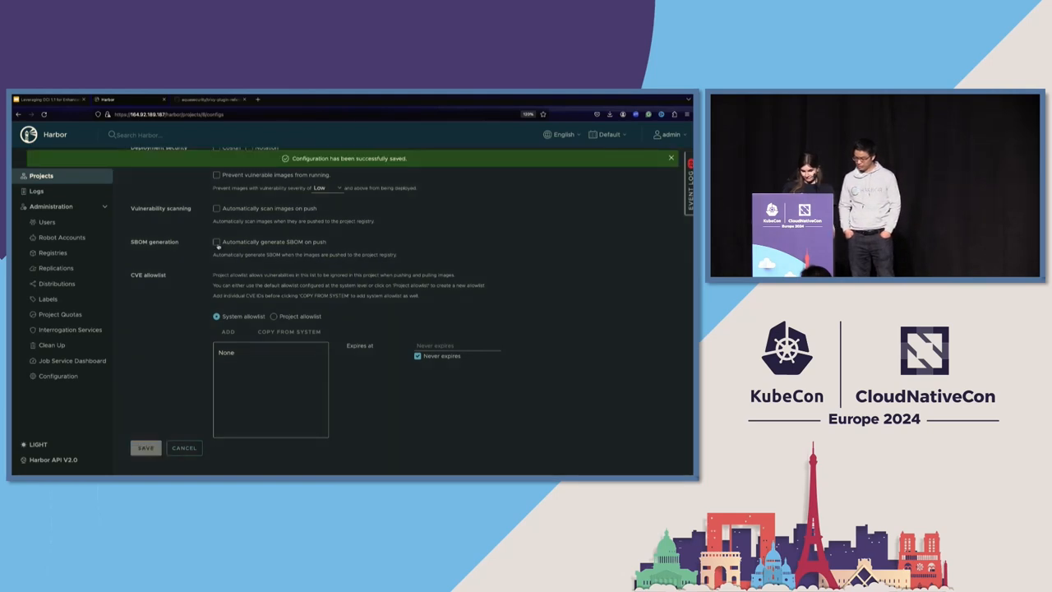
left_click(217, 241)
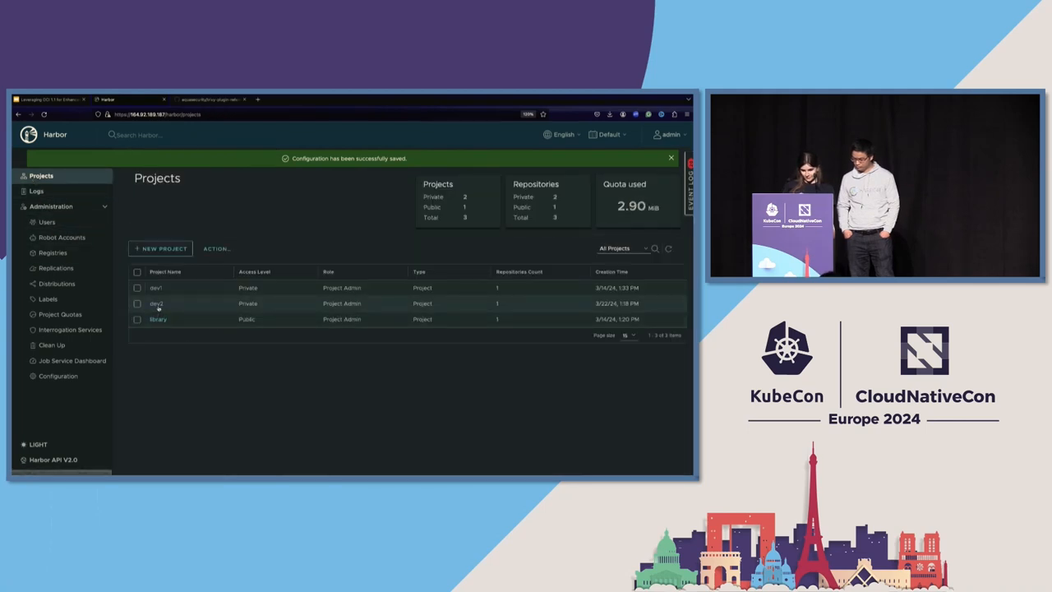
Re-push 164.92.189.187/dev2/alpine:3.15.5 and review its artifact in the dev2/alpine repository
left_click(156, 302)
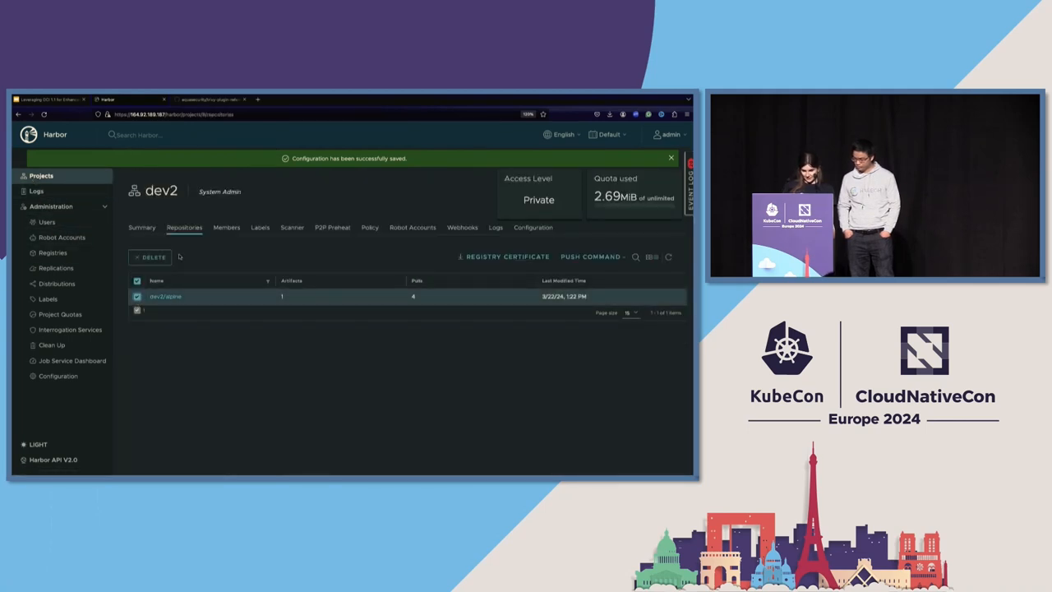
left_click(154, 256)
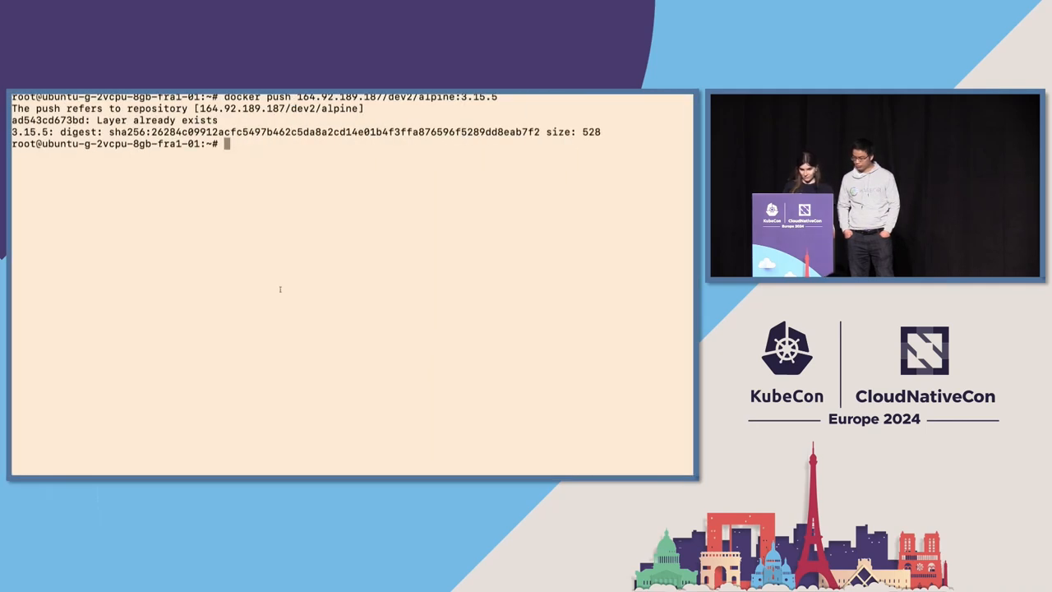
type("docker push 164.92.189.187/dev2/alpine:3.15.5")
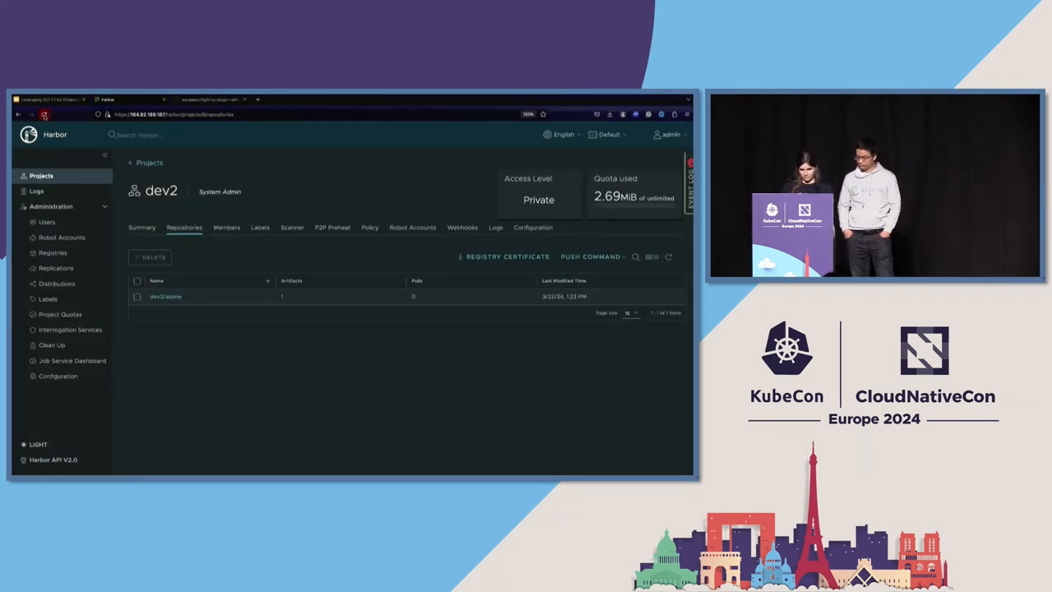
left_click(164, 296)
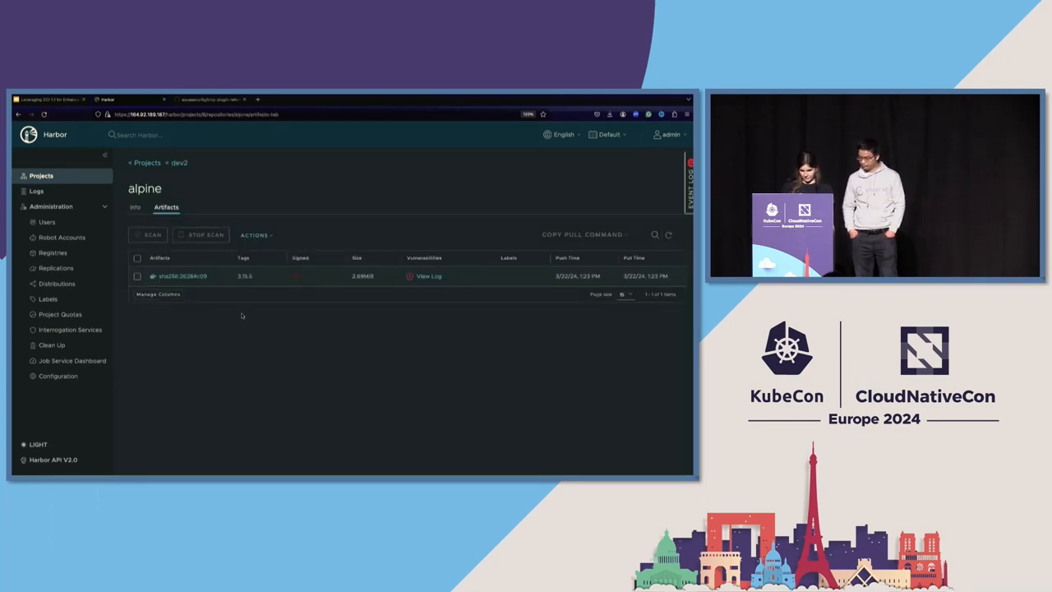
left_click(41, 174)
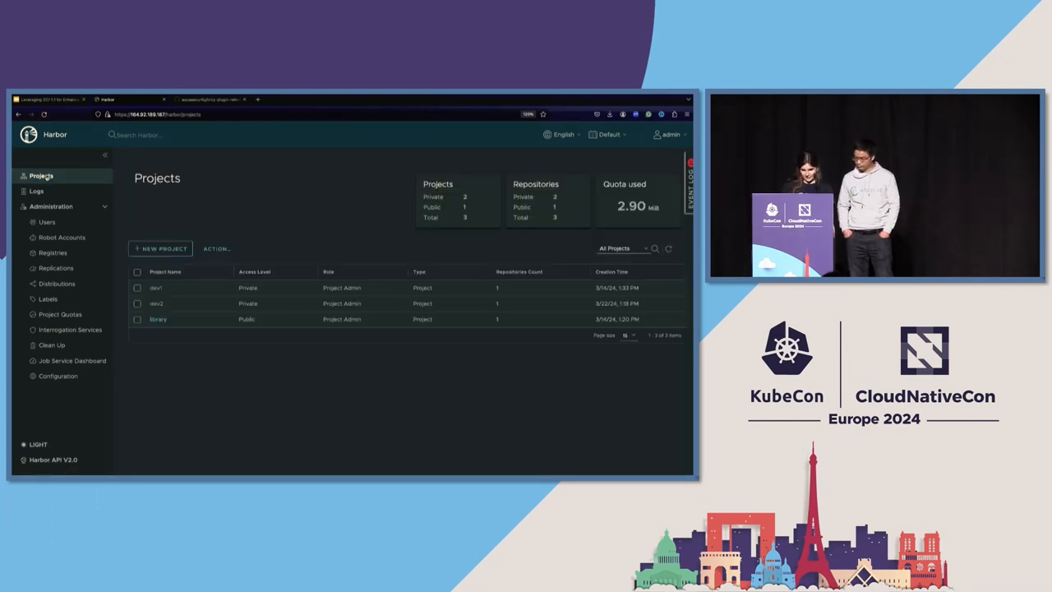
Create a new private Harbor project named dev3
left_click(162, 249)
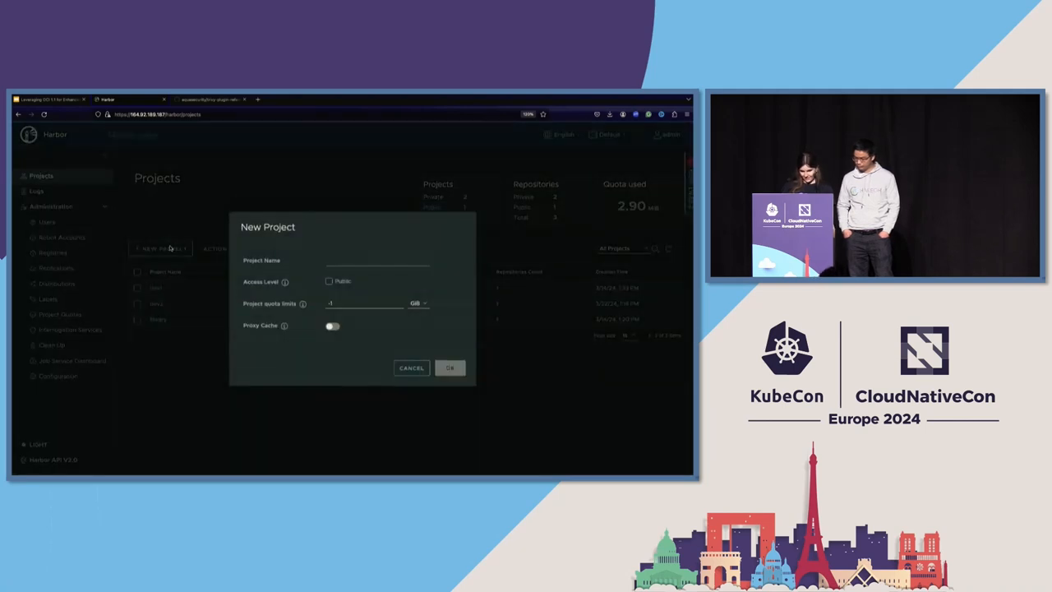
type("dev")
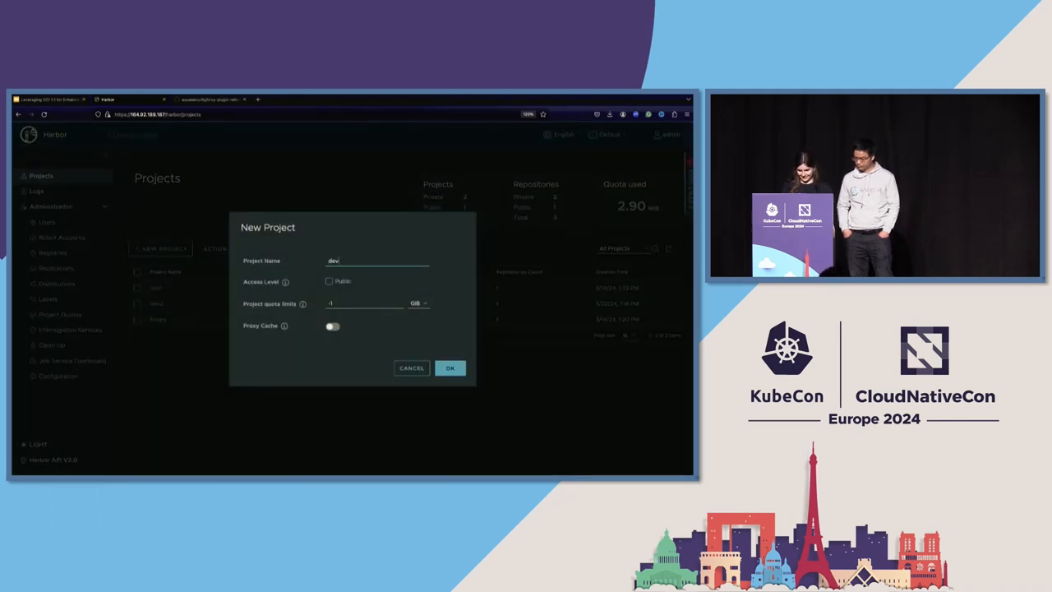
type("3")
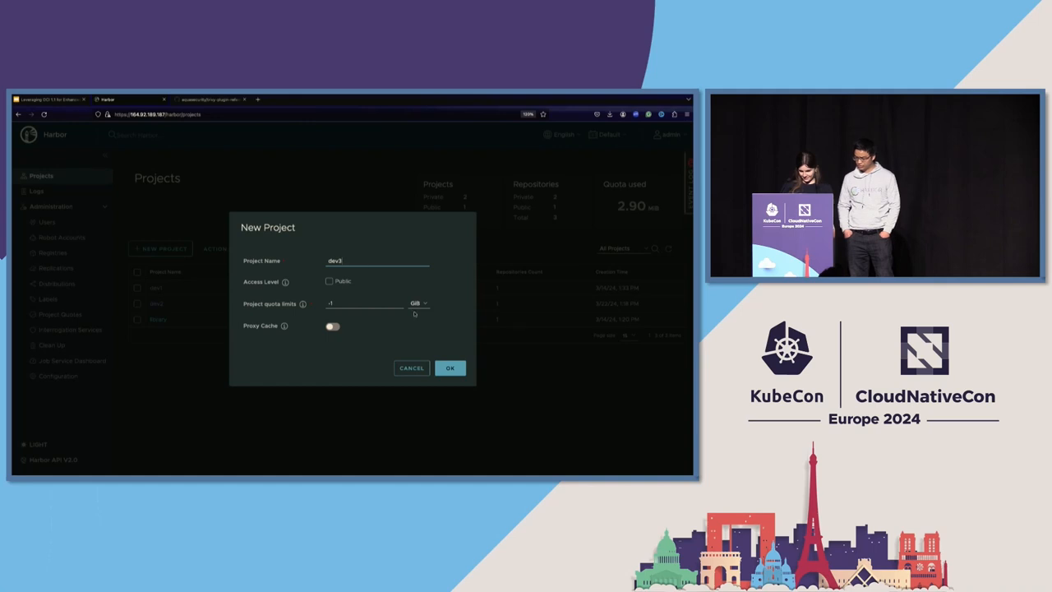
left_click(450, 368)
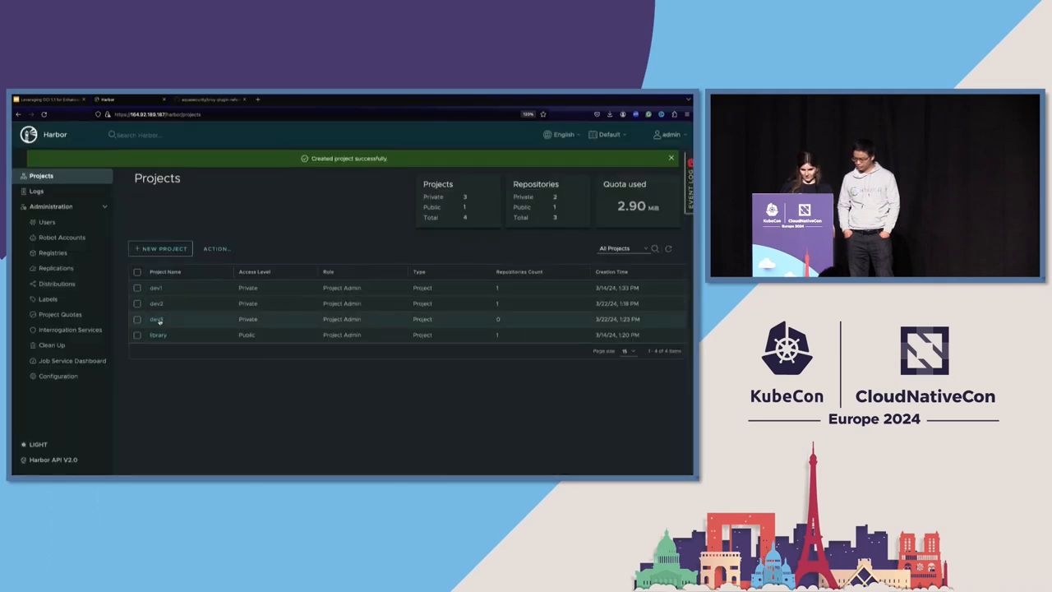
Enable automatic SBOM generation on push in dev3's configuration and save it
left_click(156, 319)
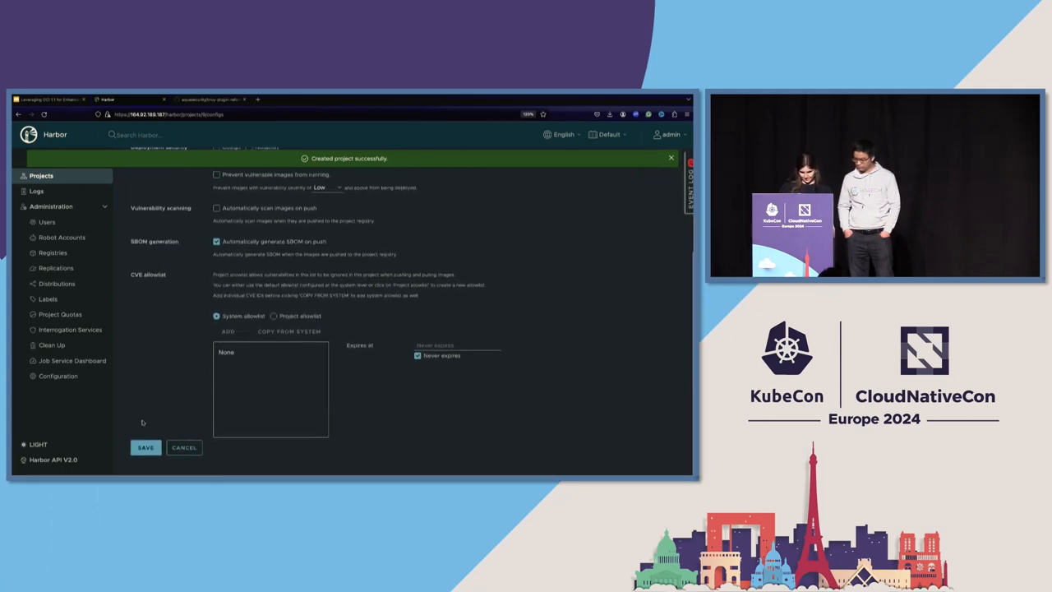
left_click(144, 447)
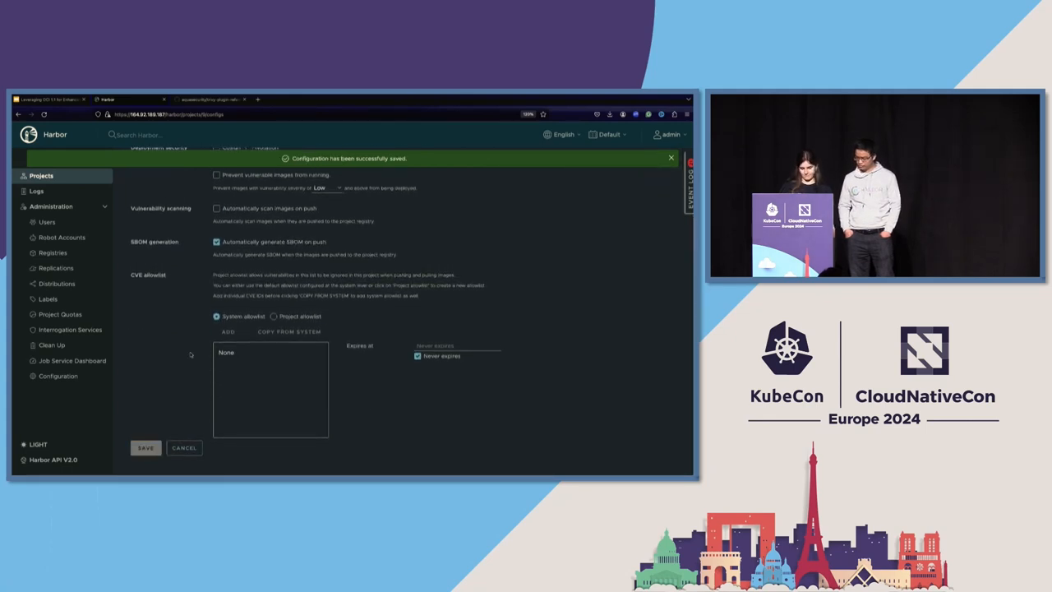
scroll("up", 3)
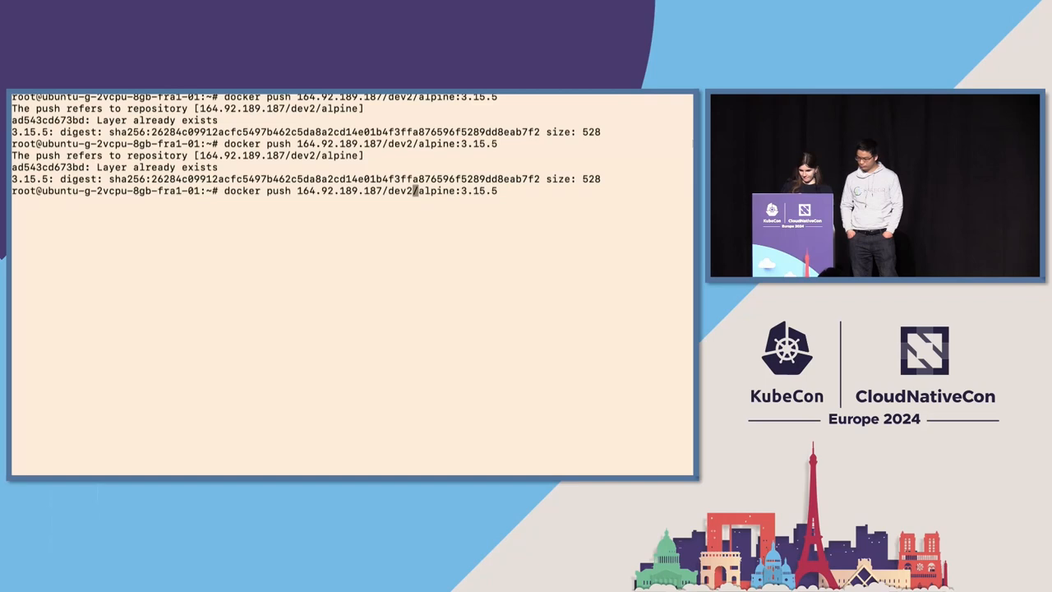
Tag alpine:3.15.5 as 164.92.189.187/dev3/alpine:3.15.5 and push it to the registry
type("3")
key("Return")
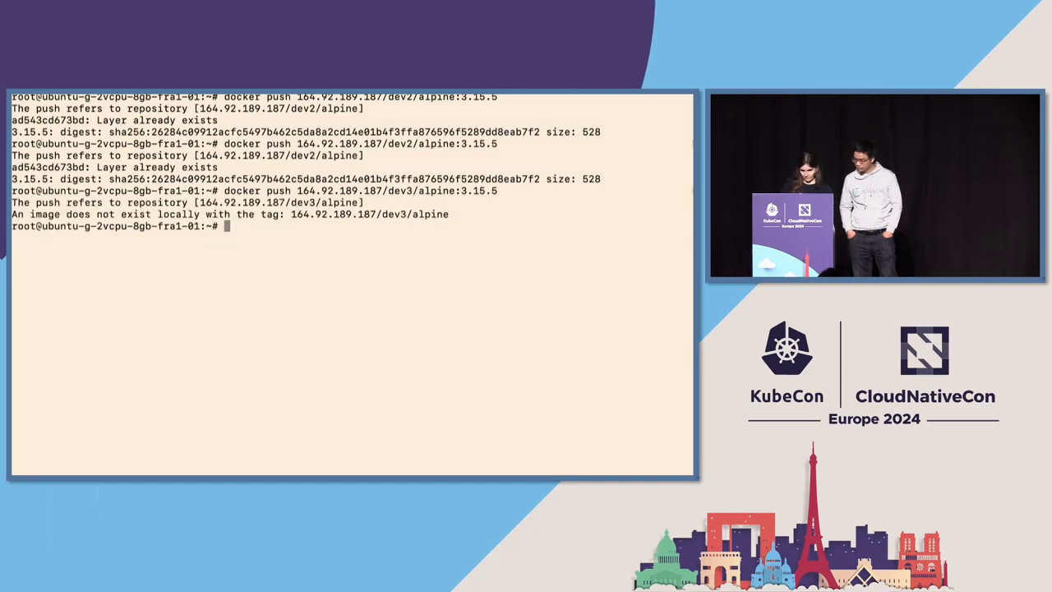
type("docker push 164.92.189.187/dev2/alpine:3.15.5")
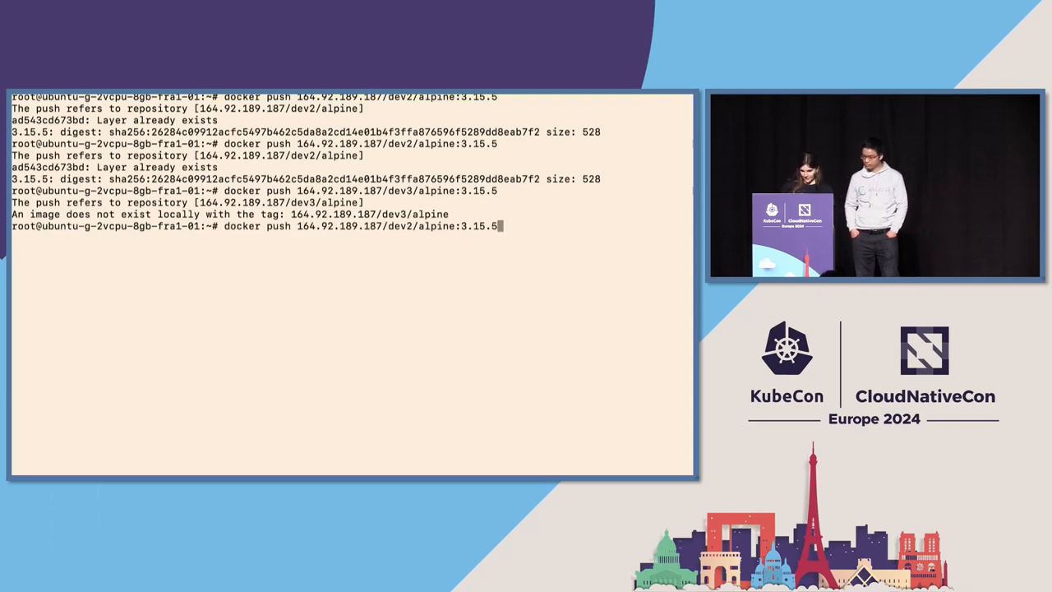
type("docker image tag alpine:3.15.5 164.92.189.187/dev2/alpine:3.15.5")
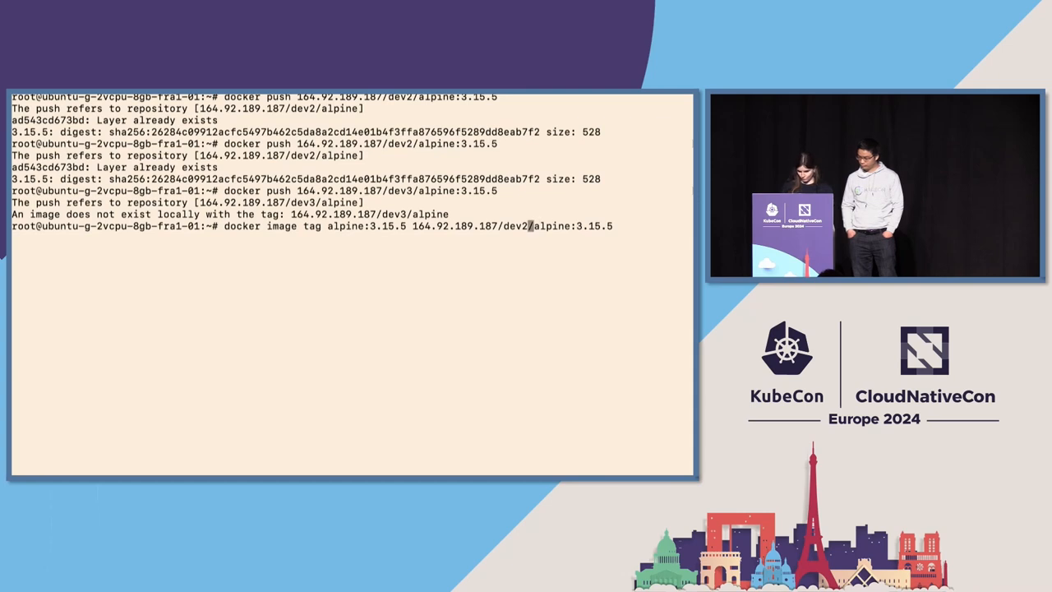
key("Return")
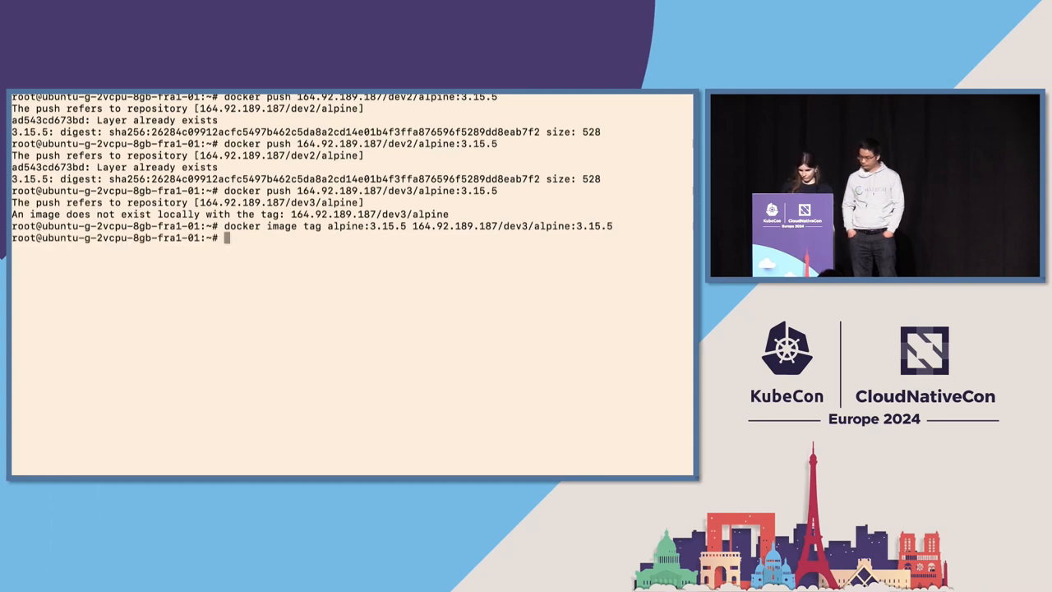
type("docker push 164.92.189.187/dev3/alpine:3.15.5")
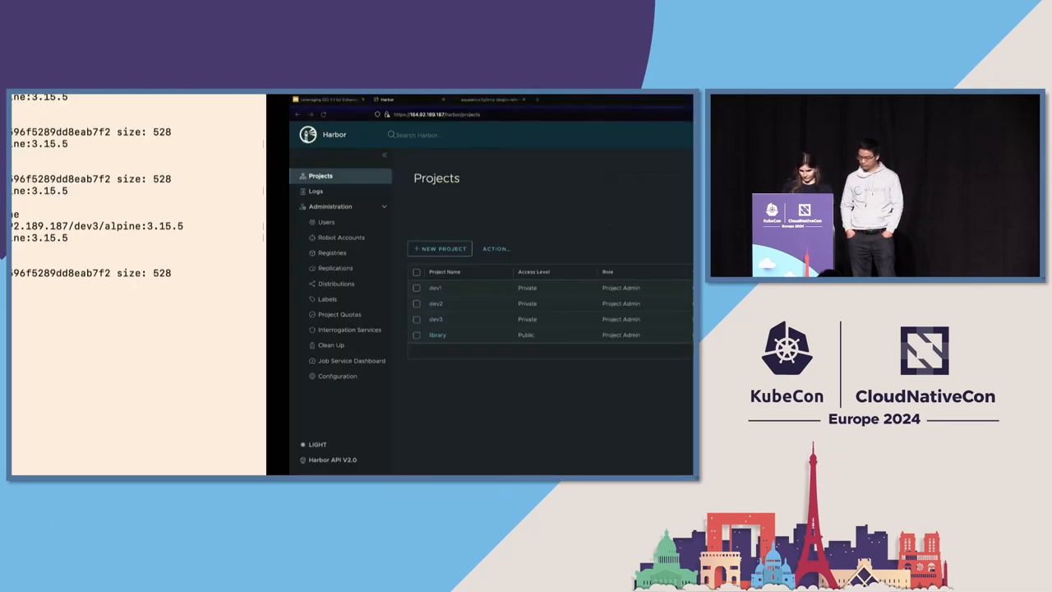
Confirm dev3/alpine holds the 3.15.5 artifact, then switch back to the terminal
left_click(436, 319)
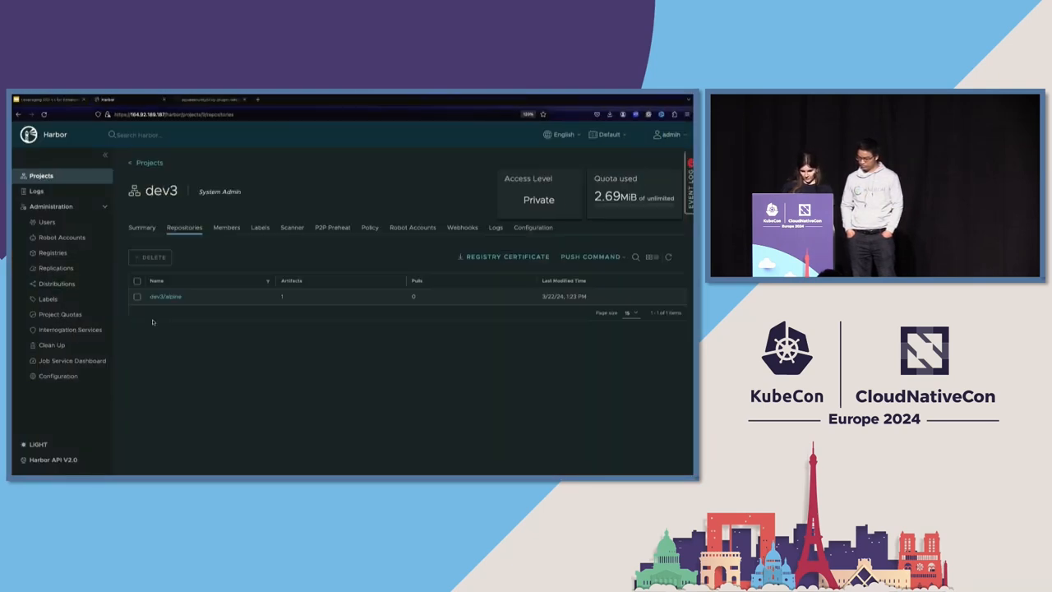
left_click(164, 296)
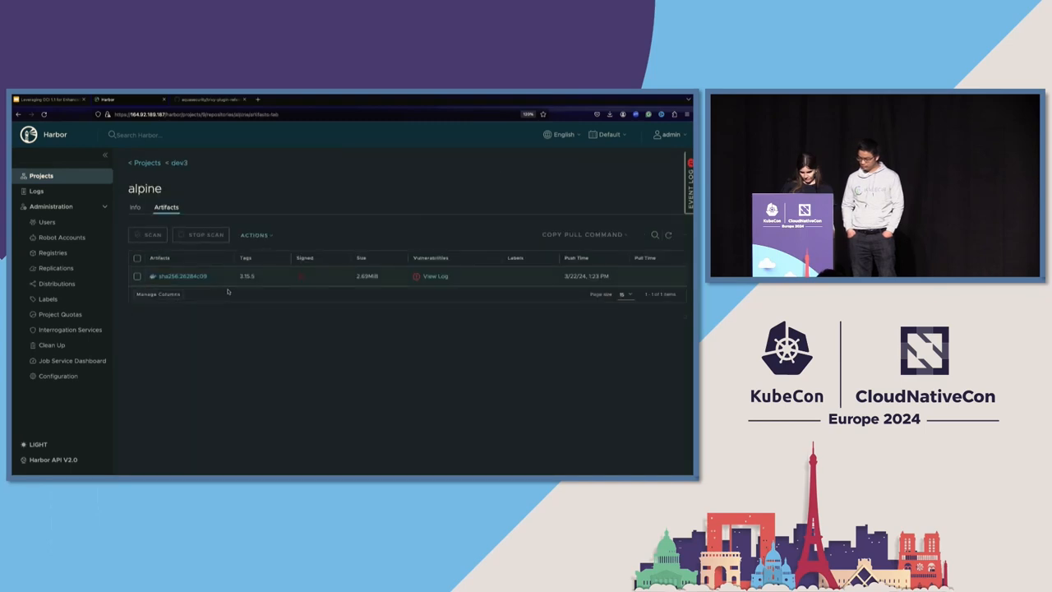
left_click(181, 276)
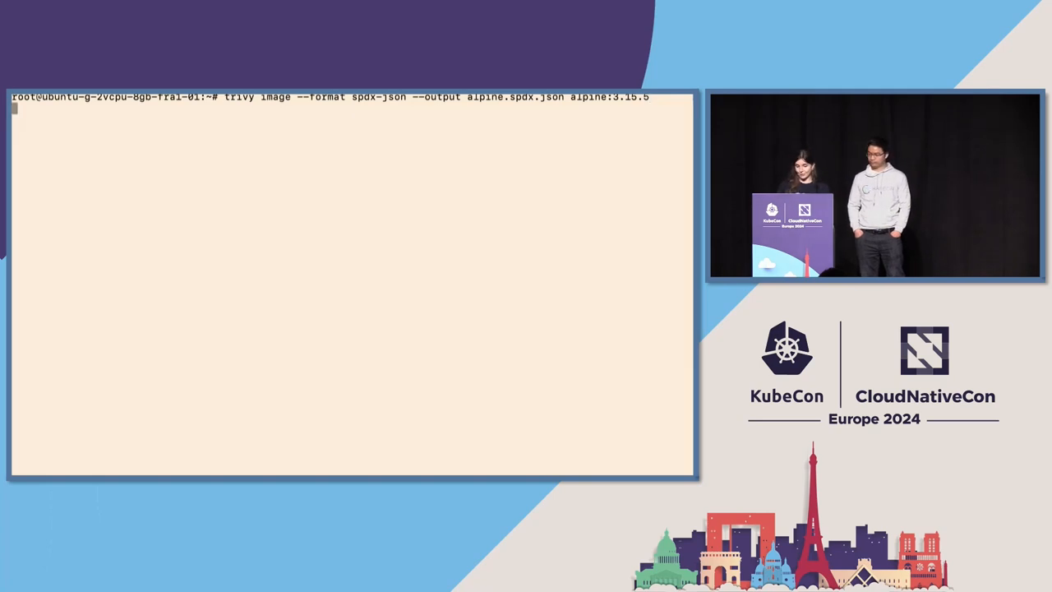
Generate alpine.spdx.json for alpine:3.15.5 with Trivy and cat its contents
key("Return")
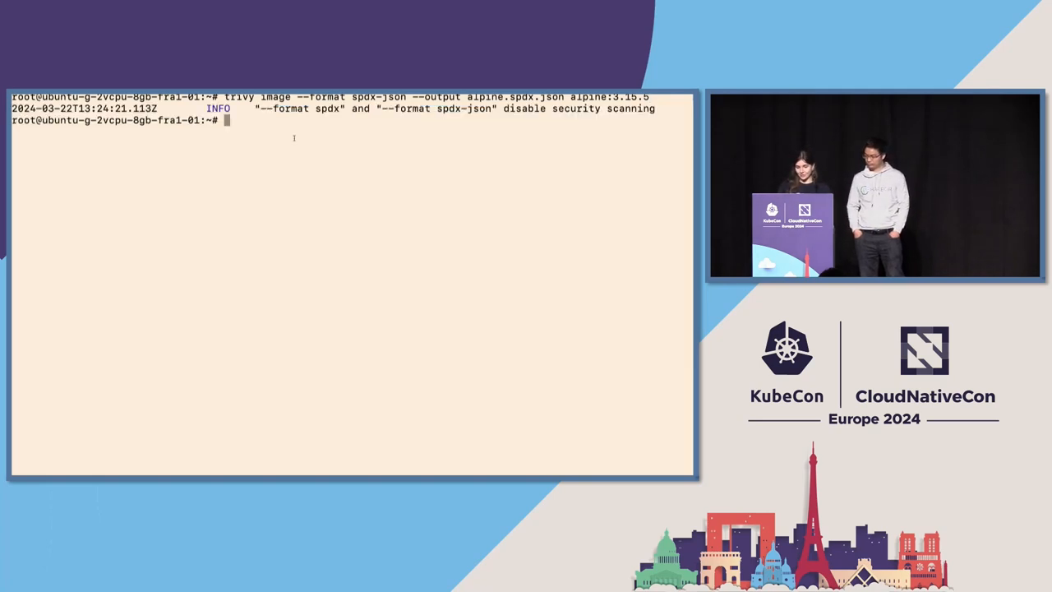
type("cat")
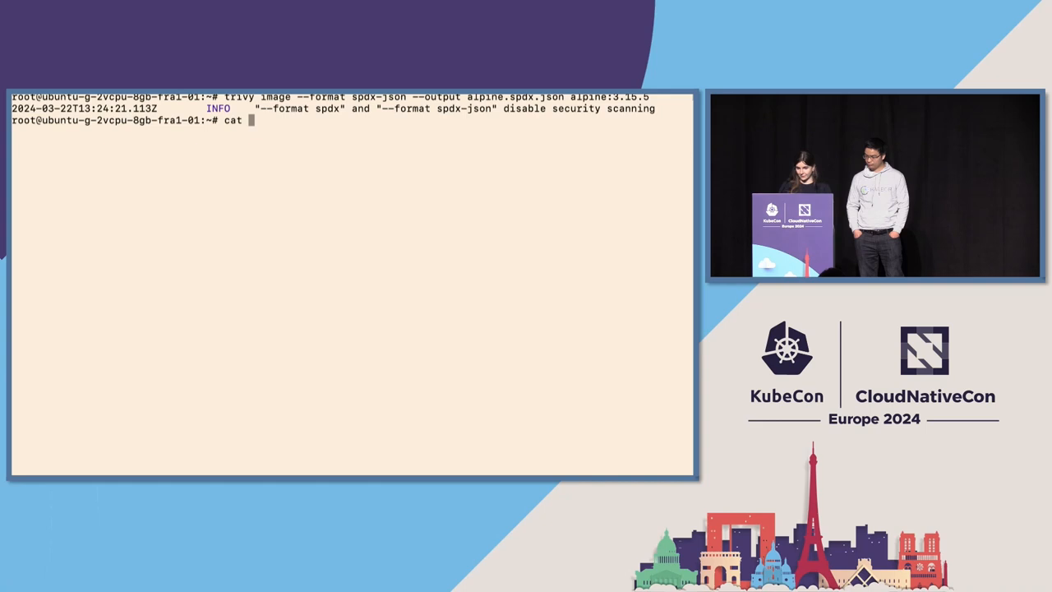
key("Return")
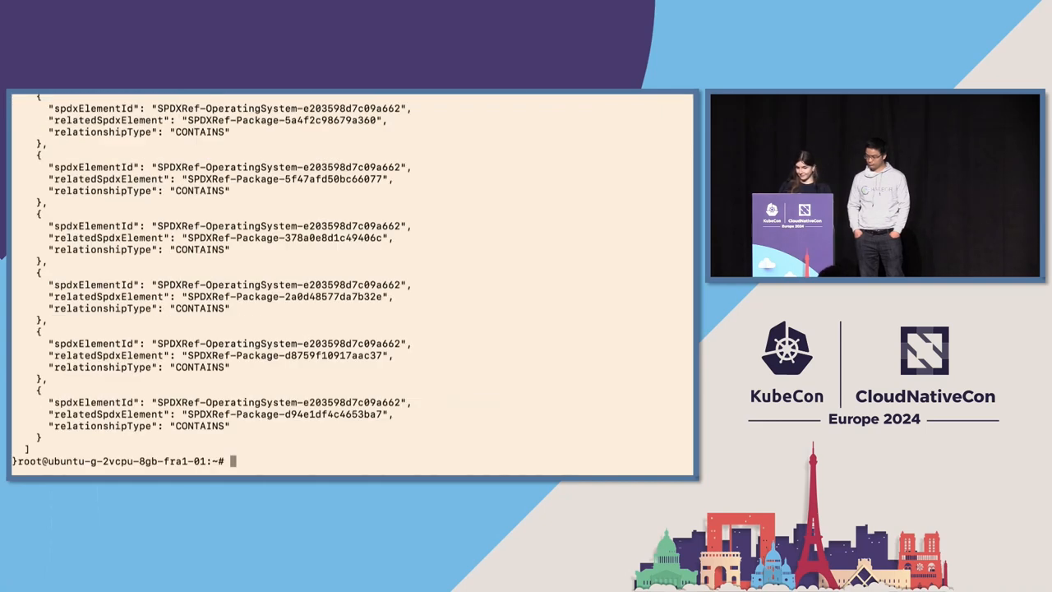
scroll("up", 3)
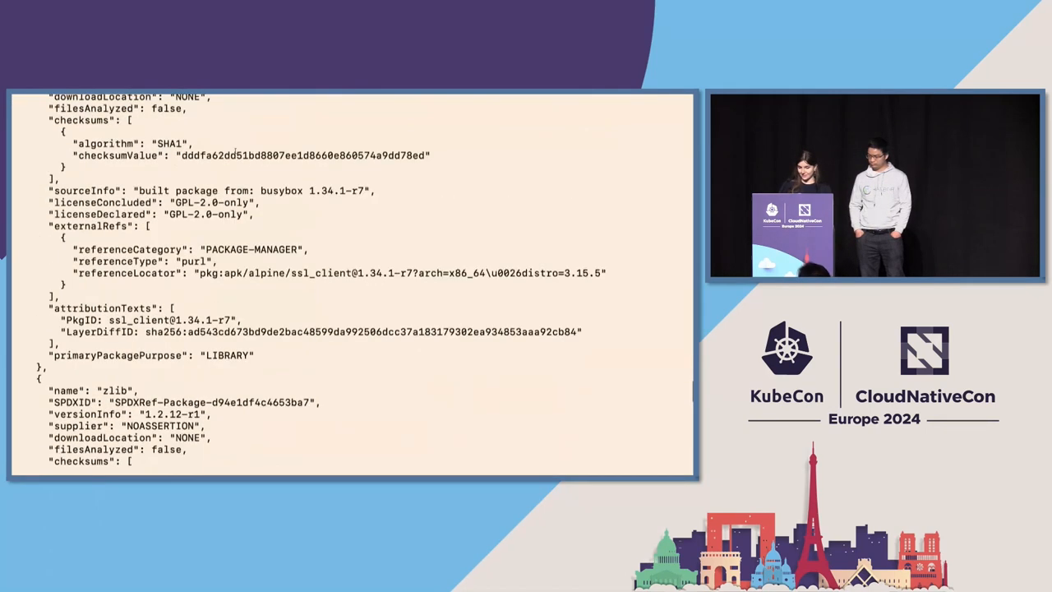
scroll("down", 3)
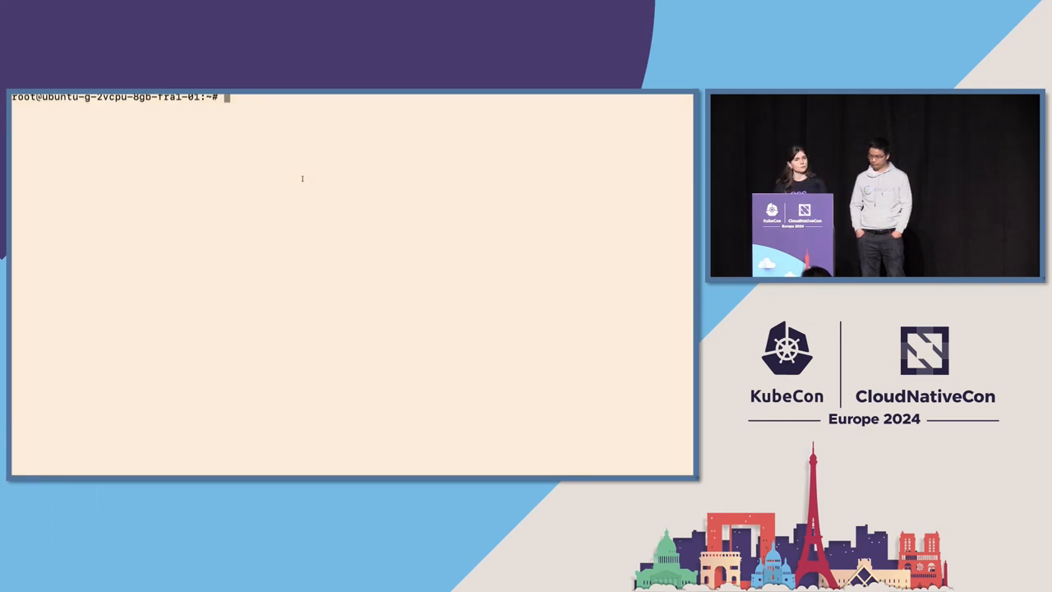
Run trivy referrer put attaching alpine.spdx.json to dev2/alpine:3.15.5; it fails with 401 unauthorized
type("trivy referrer put --insecure --subject 164.92.189.18//dev2/alpine:3.15.5 -f alpine.spdx.json")
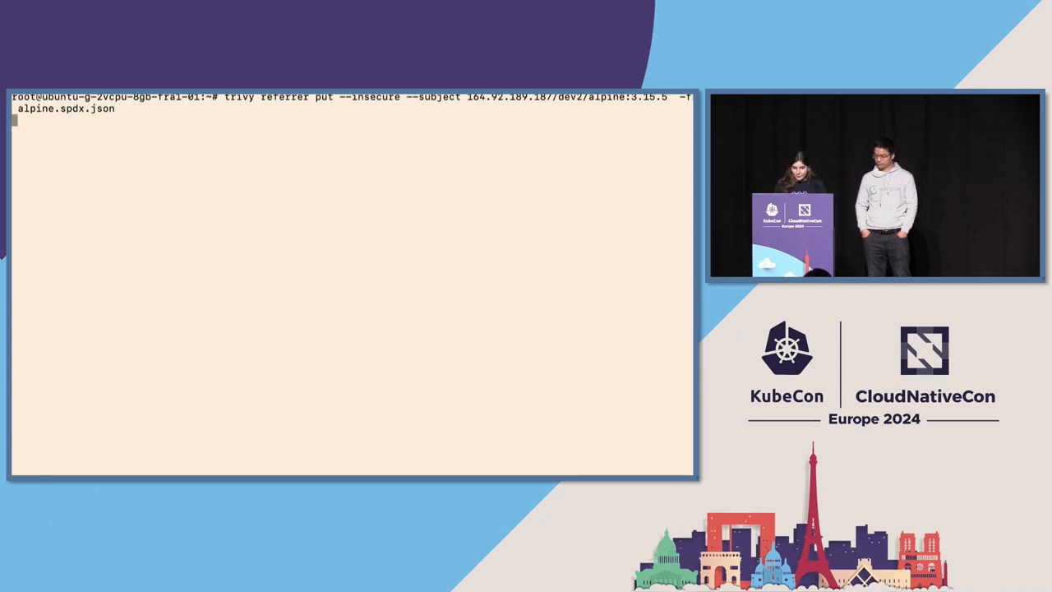
key("Return")
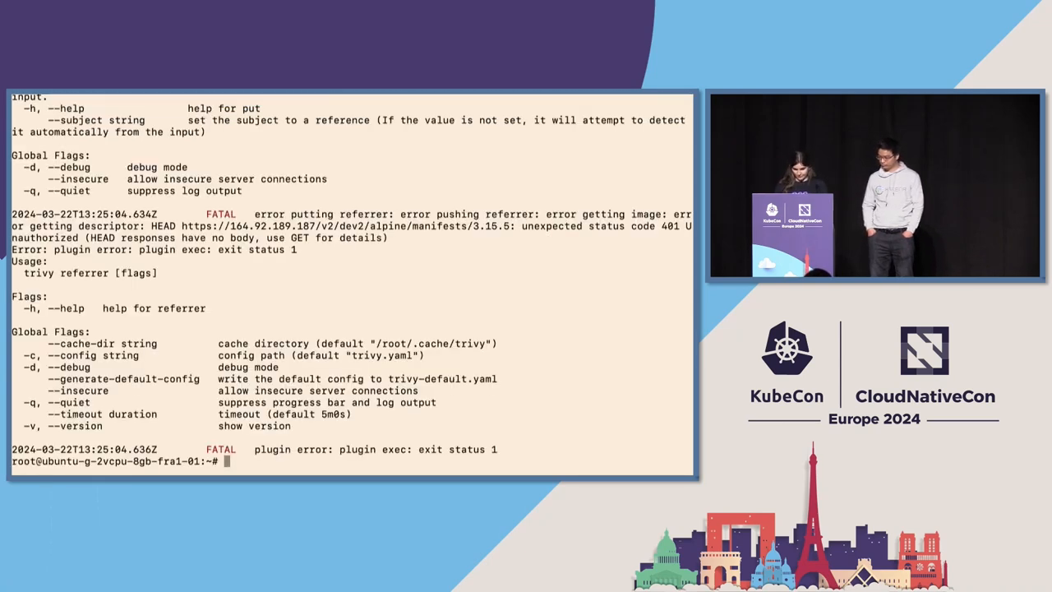
type("trivy referrer put --insecure --subject 164.92.189.187/dev2/alpine:3.15.5 -f alpine.spdx.json")
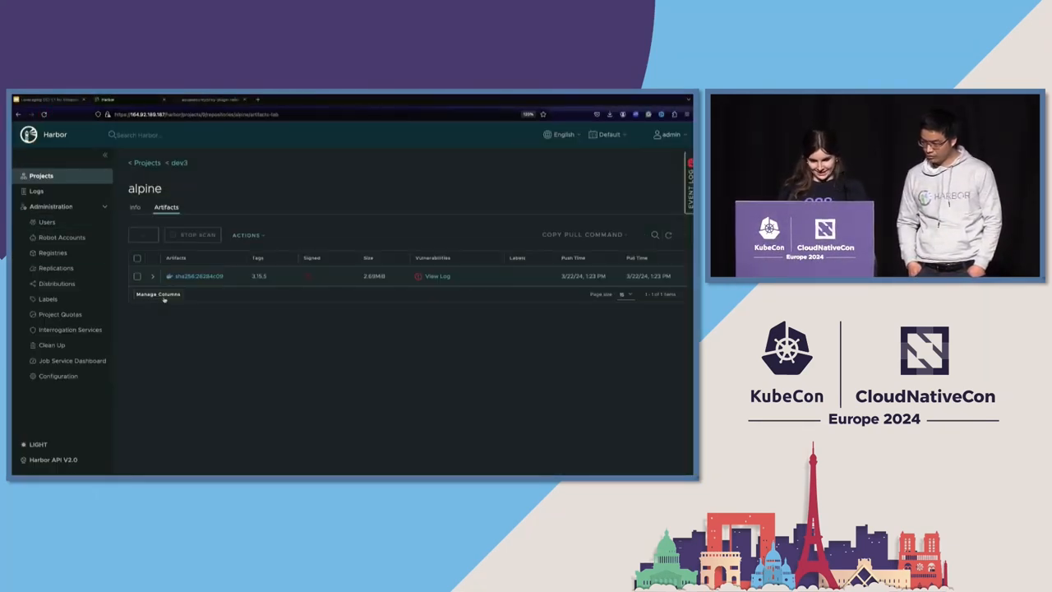
Expand the alpine artifact row to show its subject.accessory and select its type
left_click(151, 276)
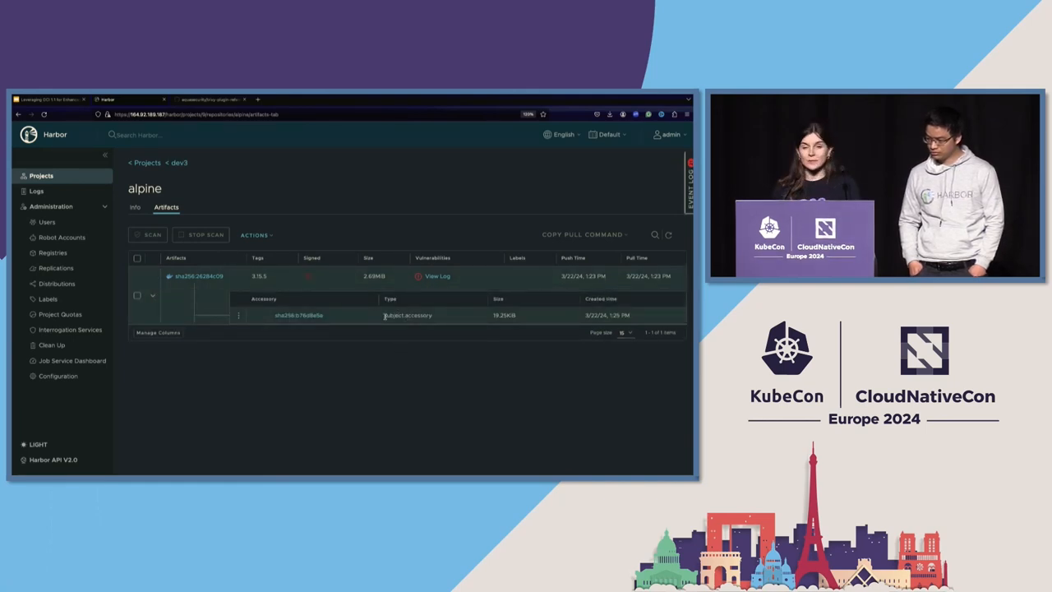
double_click(408, 315)
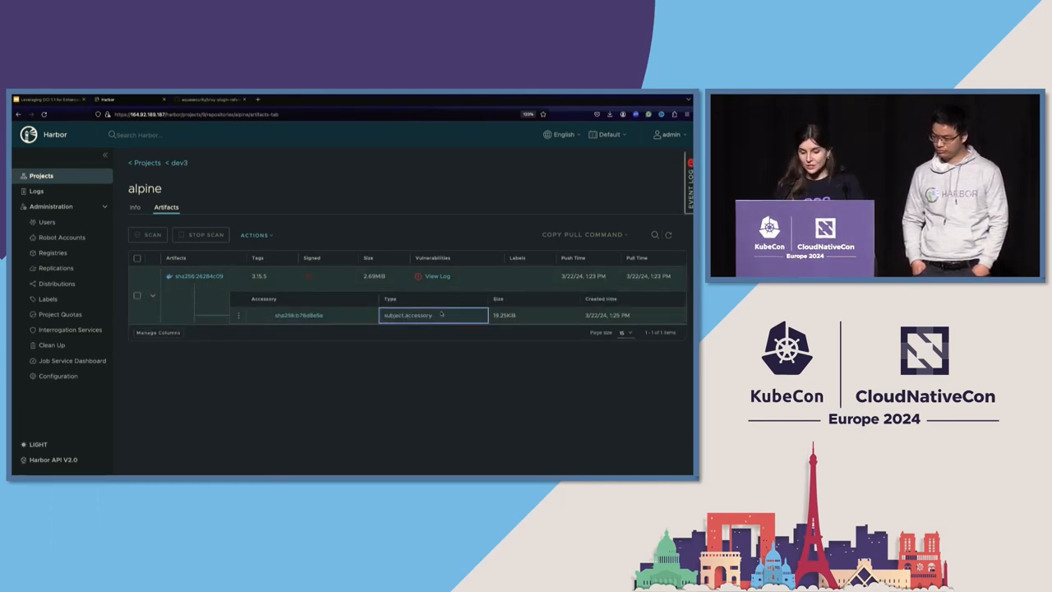
double_click(407, 316)
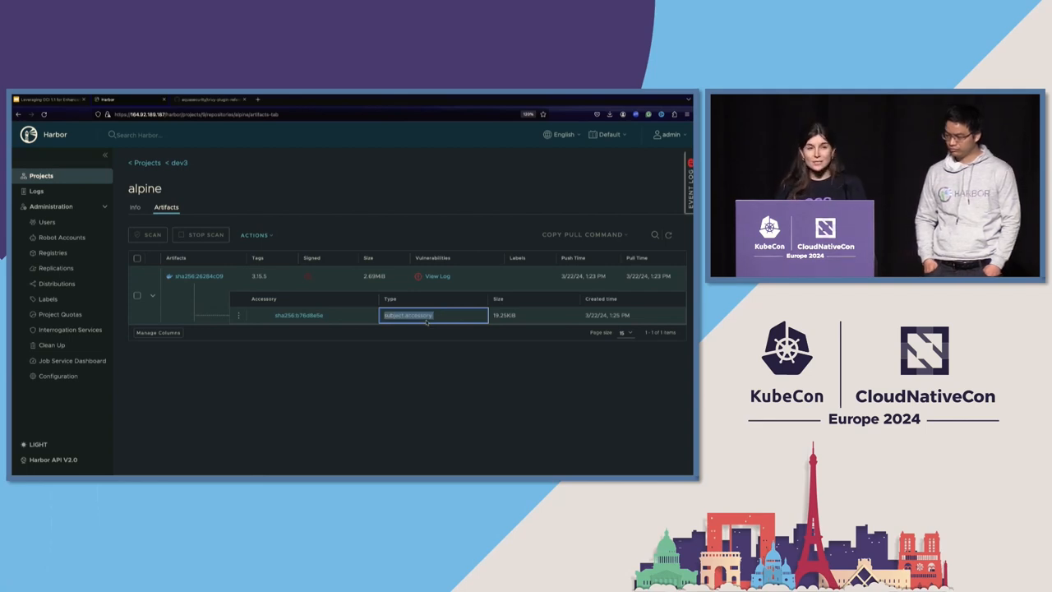
mouse_move(220, 303)
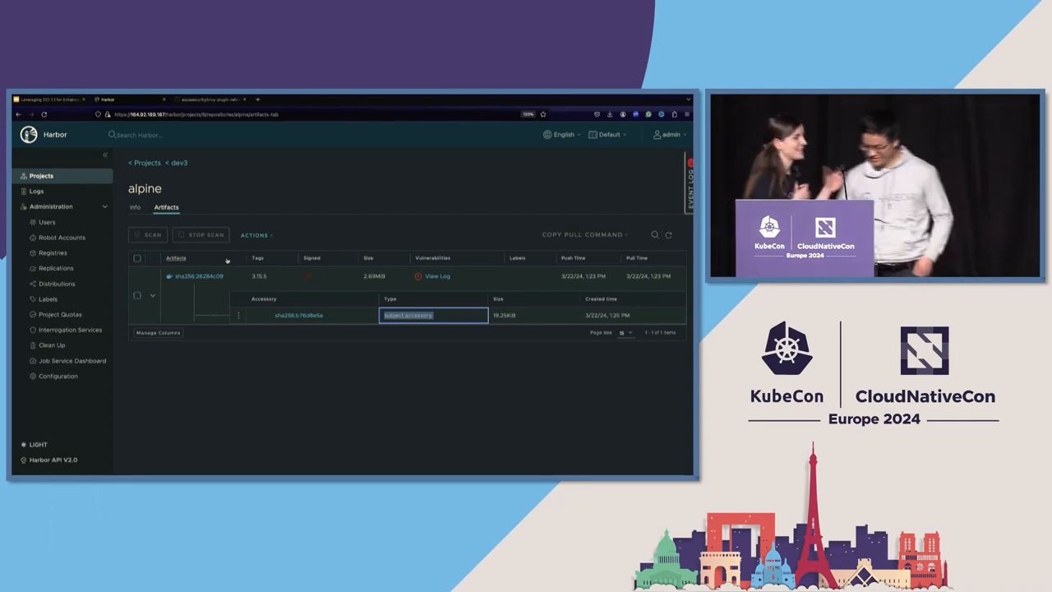
mouse_move(329, 396)
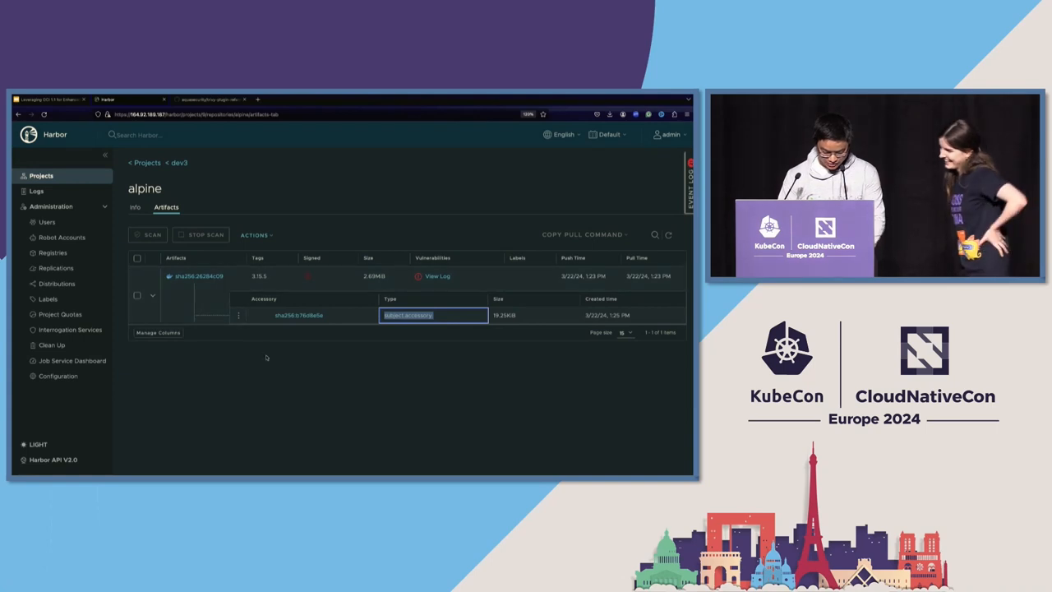
mouse_move(286, 344)
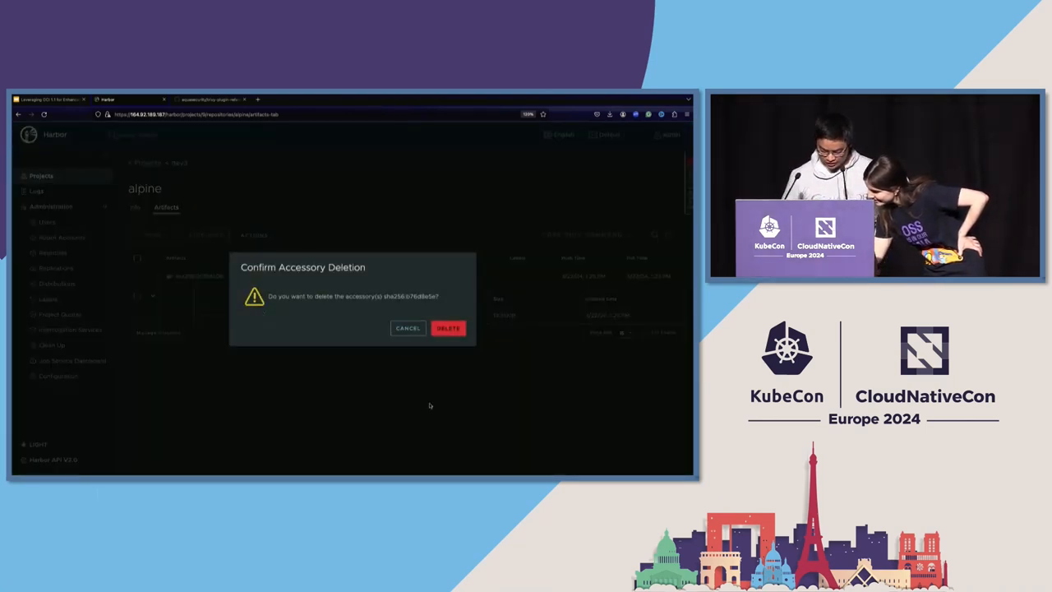
Confirm deletion of the accessory on the dev3 alpine artifact
left_click(447, 329)
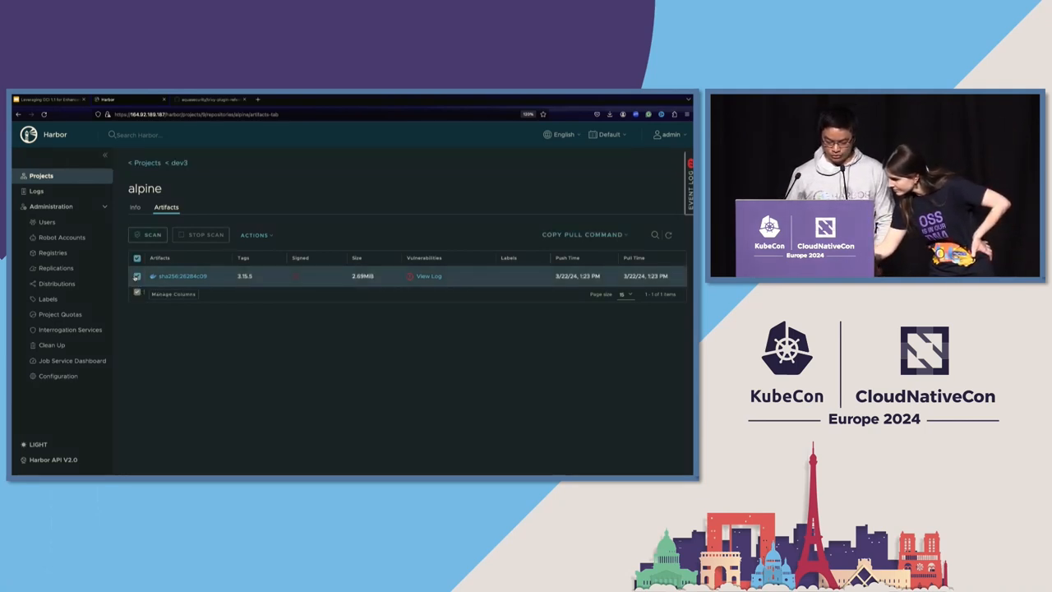
left_click(151, 234)
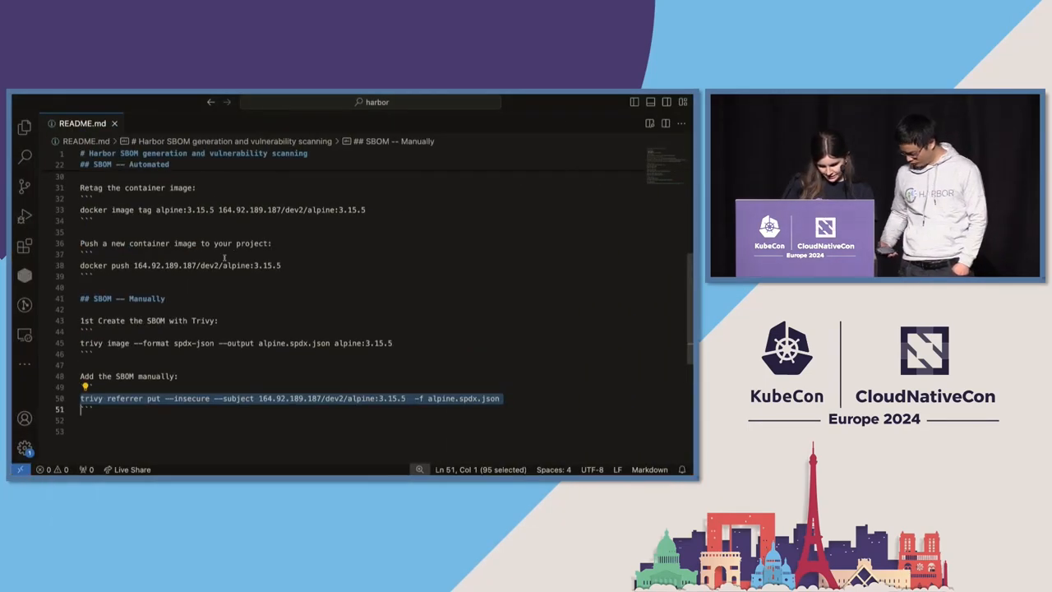
scroll("up", 3)
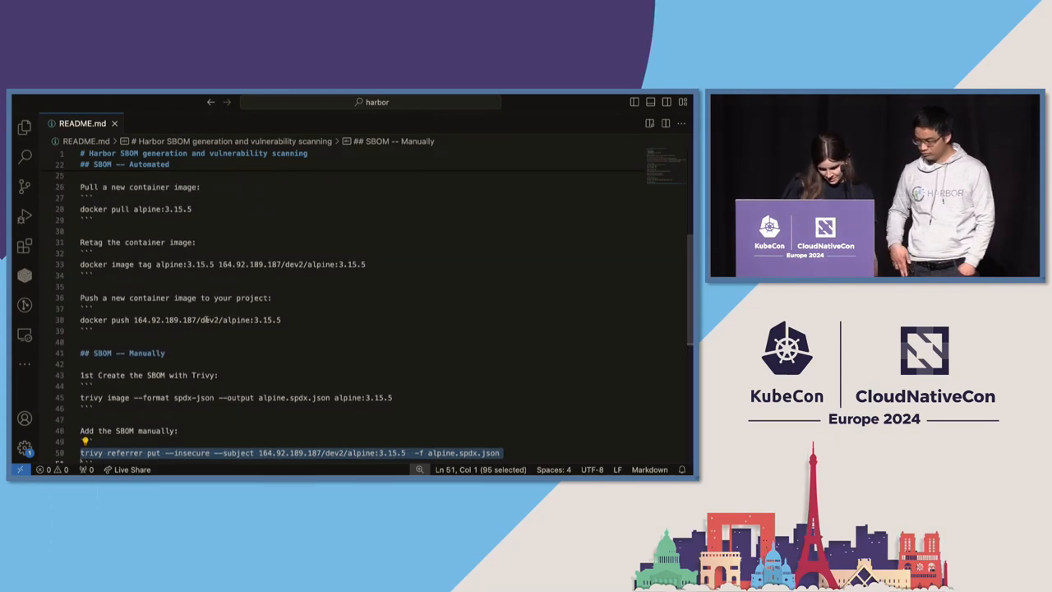
left_click(217, 319)
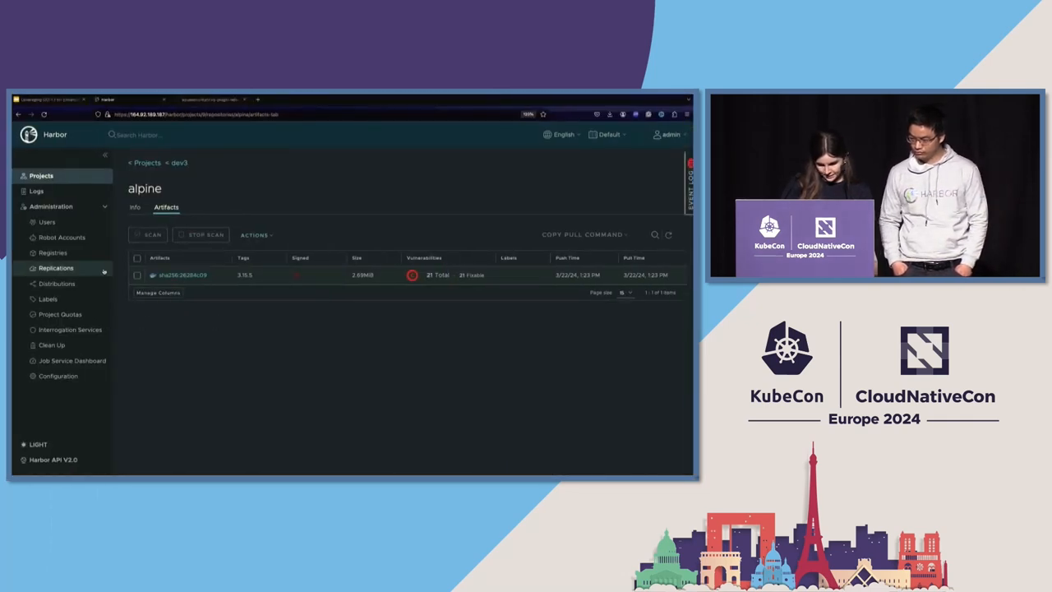
Select the alpine artifact and view its ACTIONS menu
left_click(138, 274)
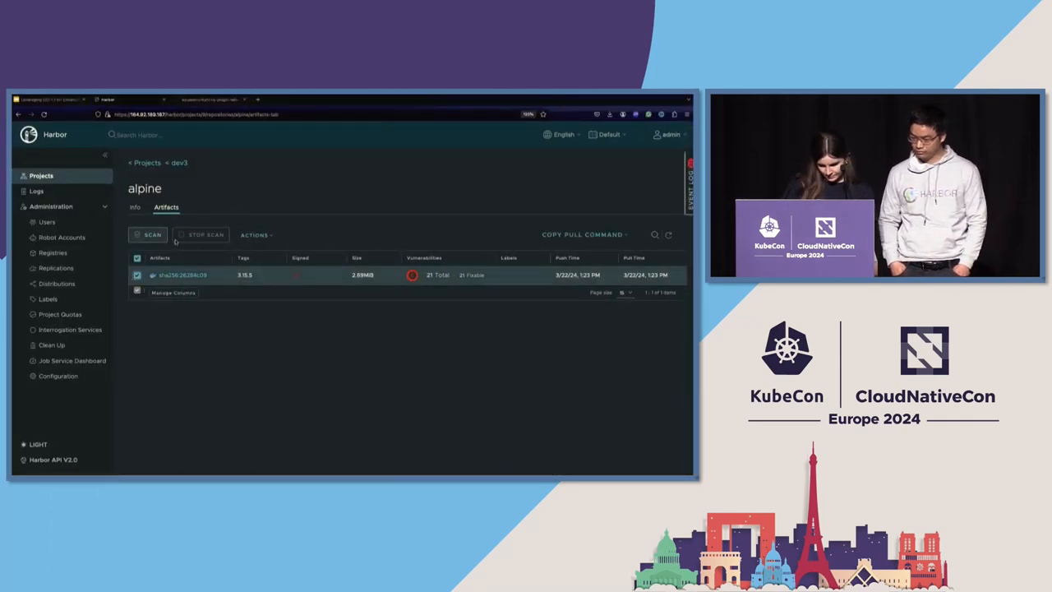
left_click(255, 234)
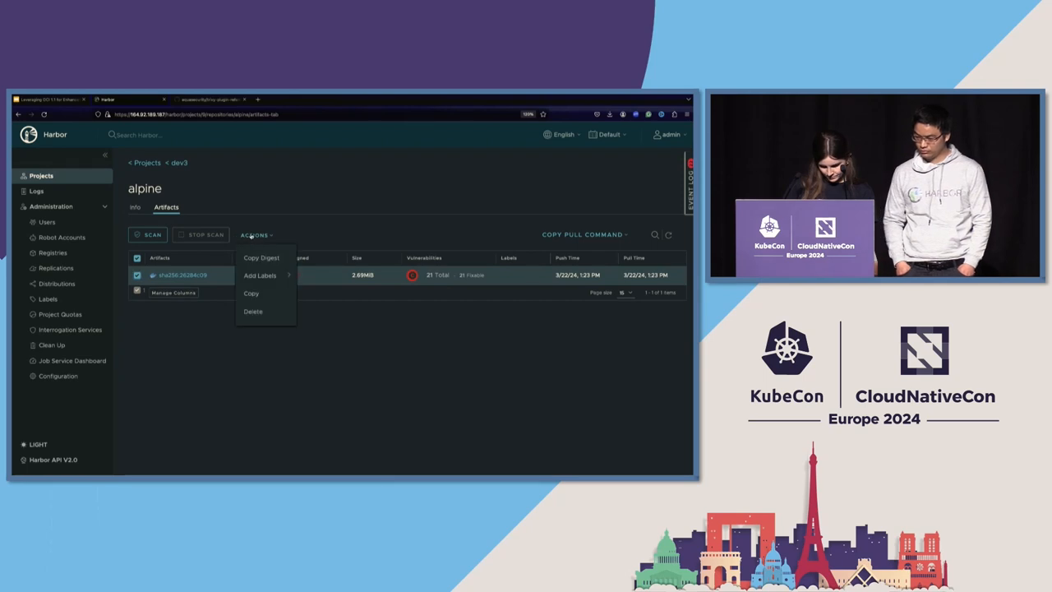
left_click(254, 311)
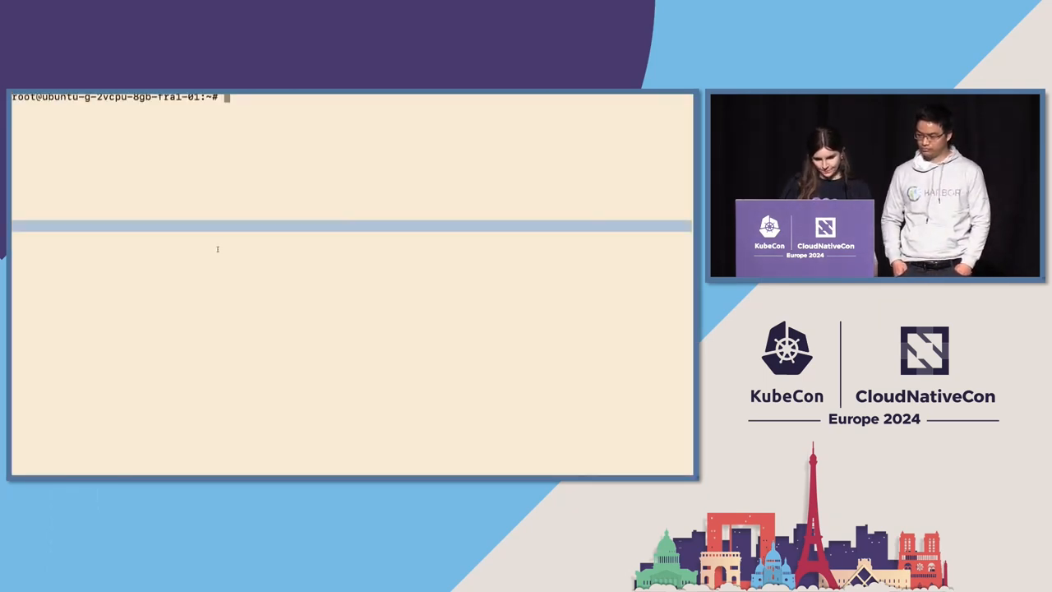
Abandon the trivy attach command and docker push 164.92.189.187/dev3/alpine:3.15.5
type("trivy referrer put --insecure --subject 164.92.189.187/dev2/alpine:3.15.5 -f alpine.spdx.json")
type("docker push 164.92.189.187/dev3/alpine:3.15.5")
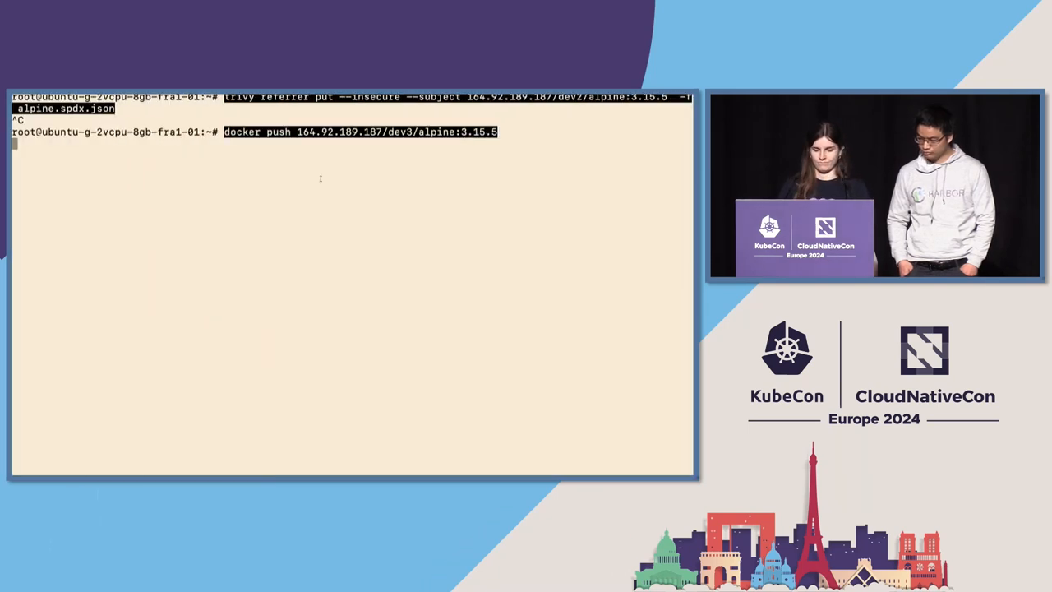
key("Return")
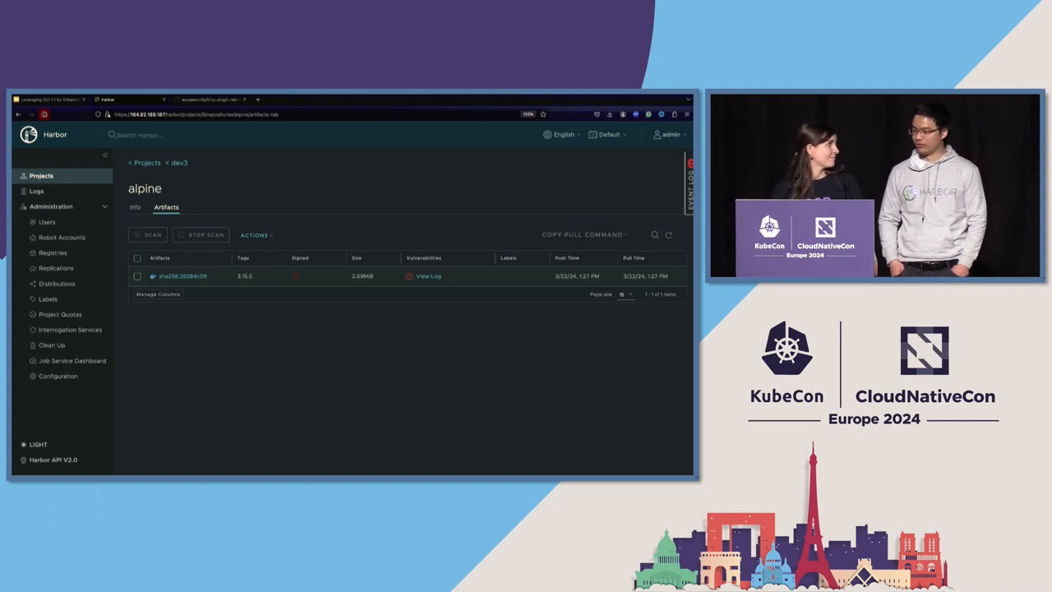
mouse_move(36, 191)
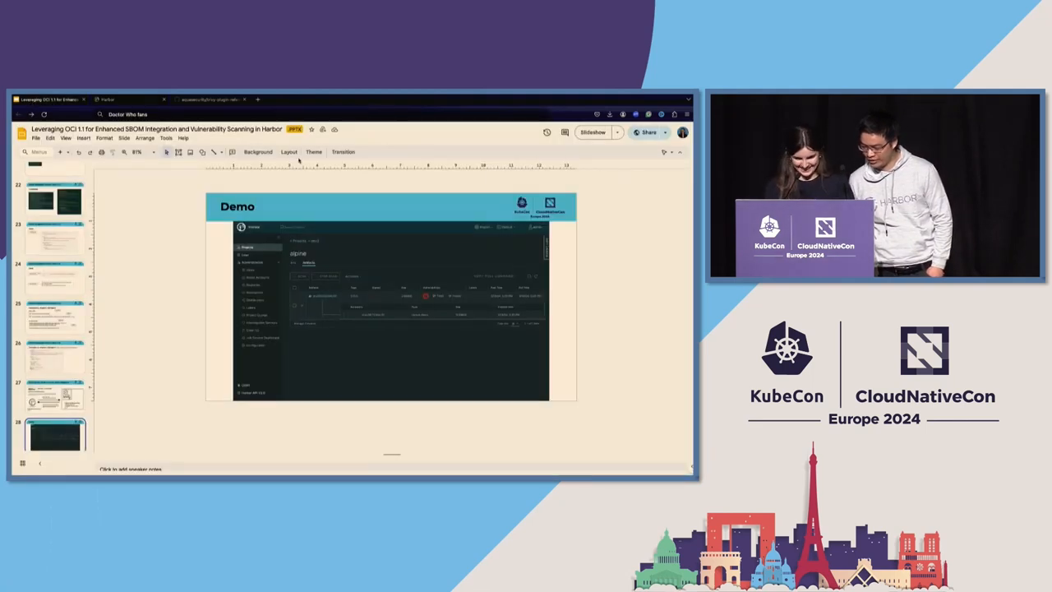
Start the Demo slide deck in full-screen slideshow
left_click(591, 132)
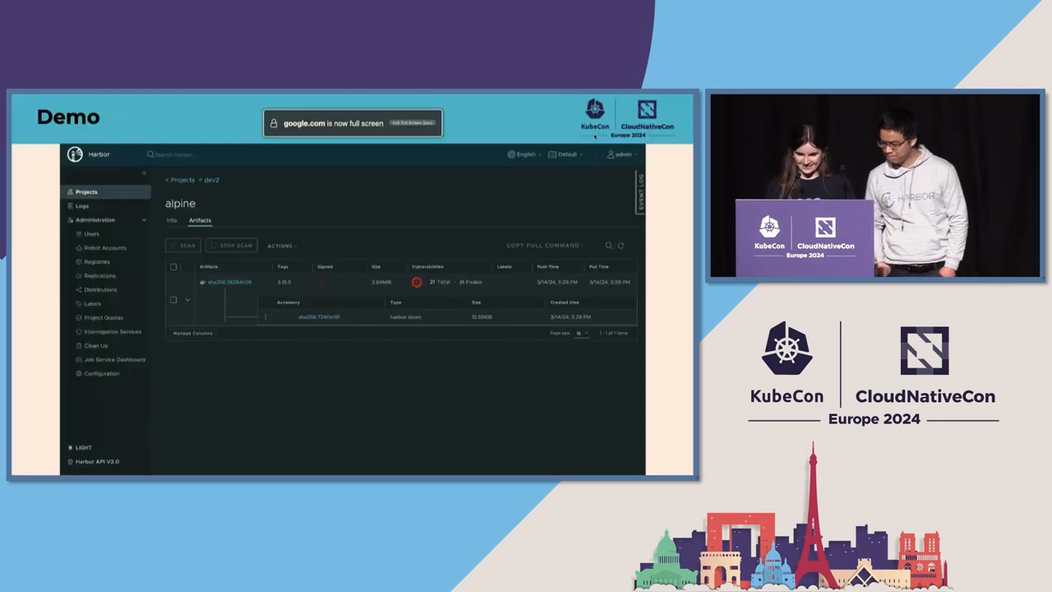